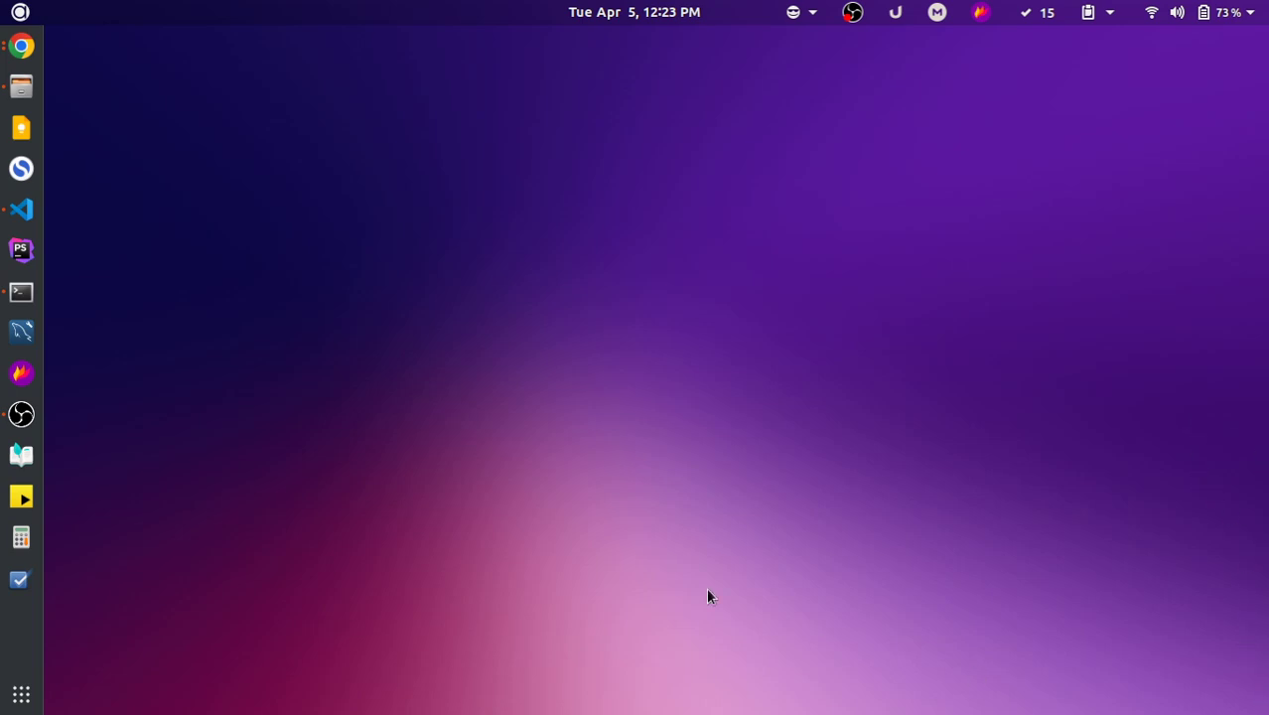
Switch to Chrome's MDN accent-color tab and read down through the Try it demo and supported elements
key("Alt+Tab")
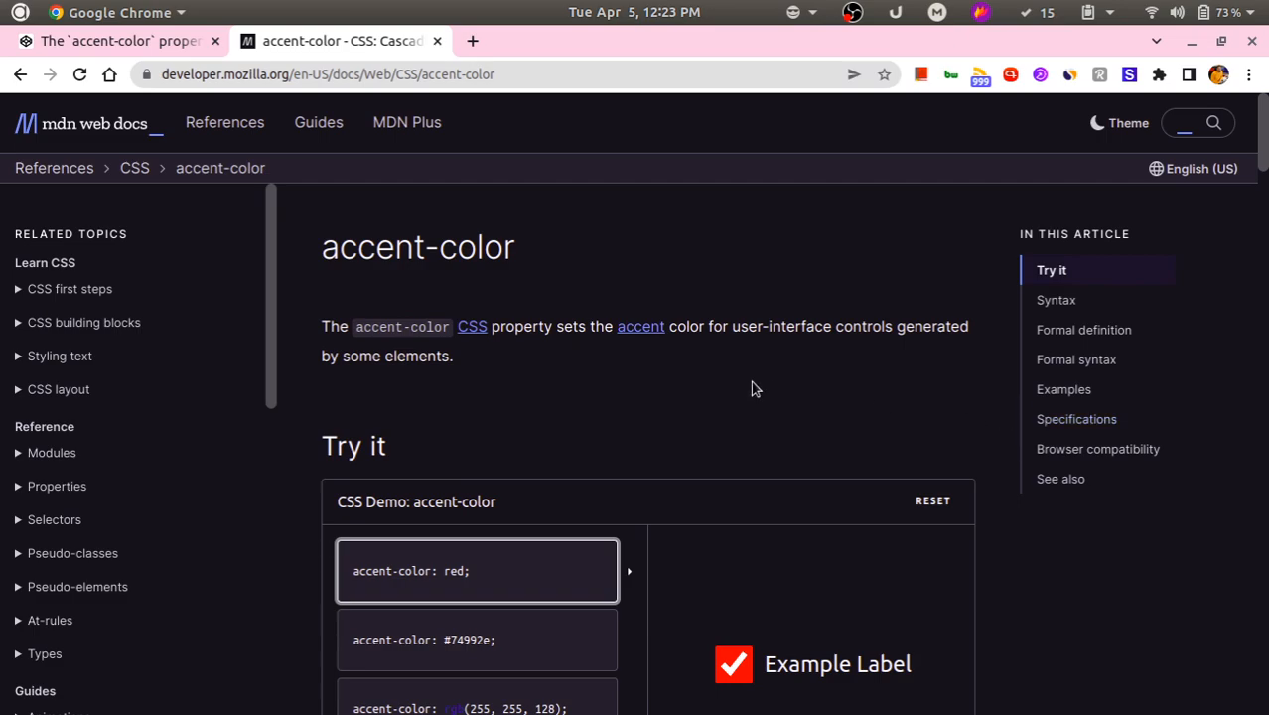
mouse_move(119, 199)
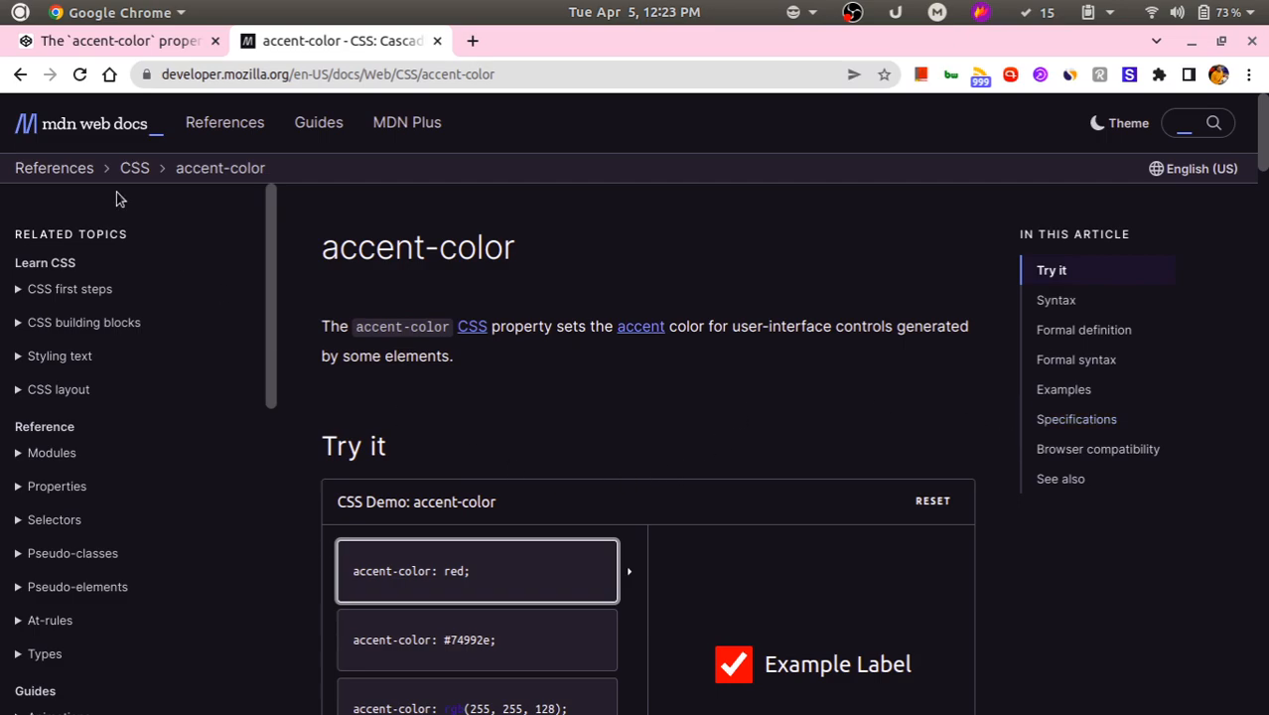
mouse_move(485, 256)
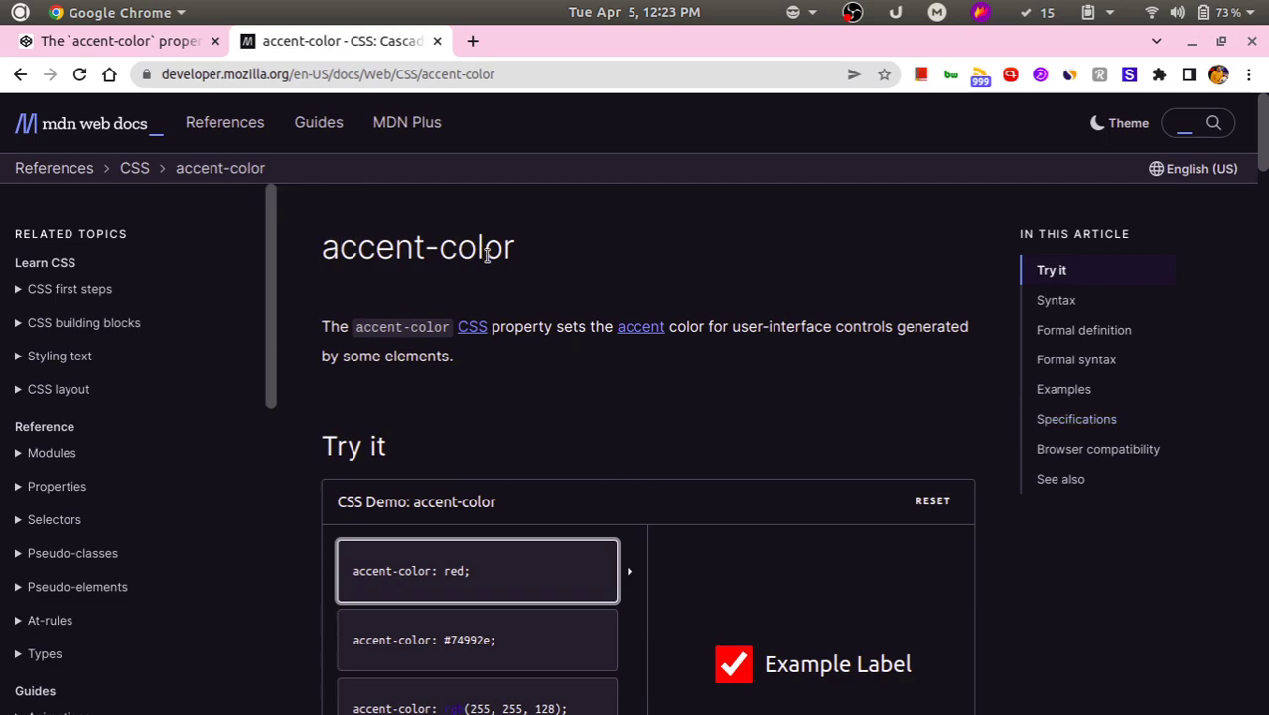
scroll("down", 3)
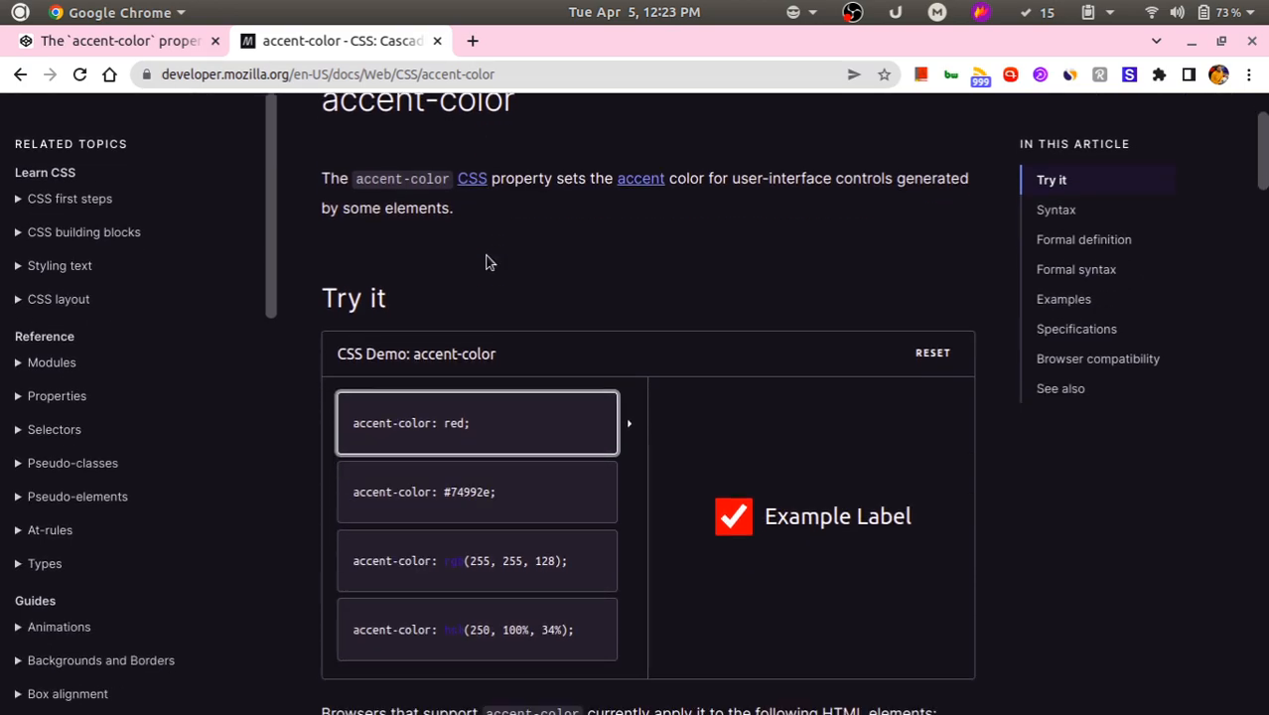
mouse_move(497, 282)
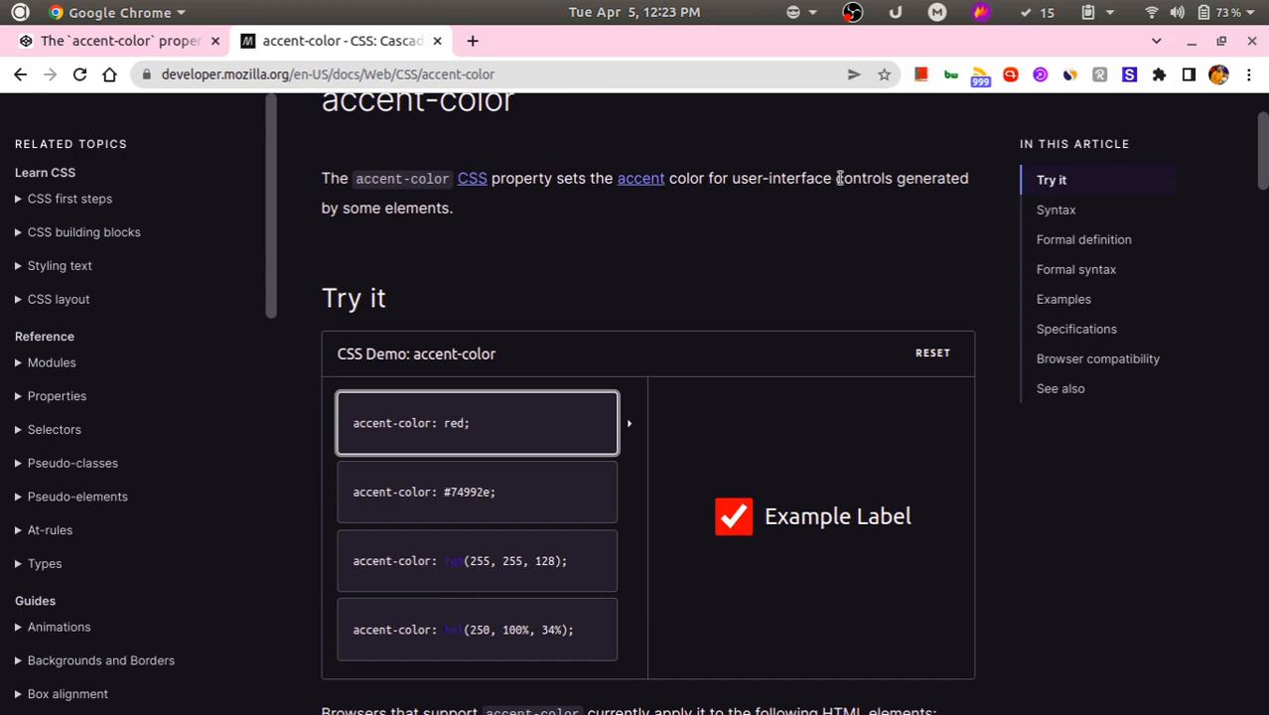
scroll("down", 3)
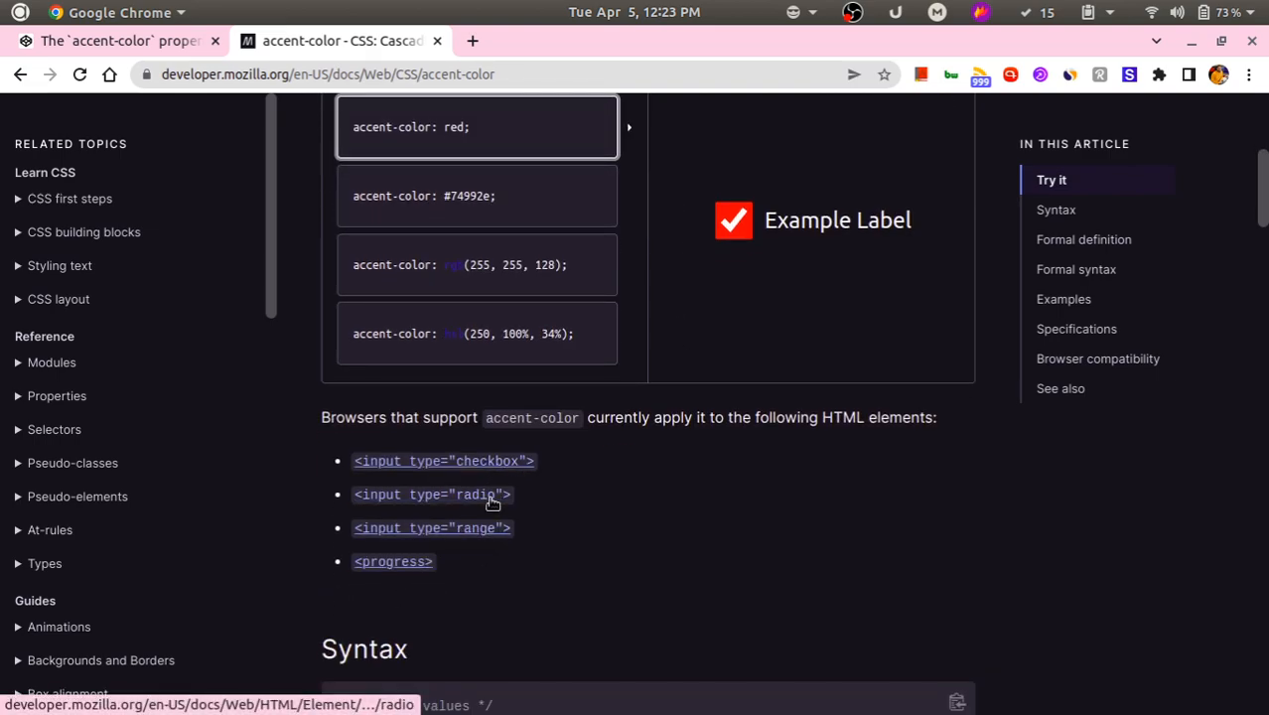
mouse_move(496, 536)
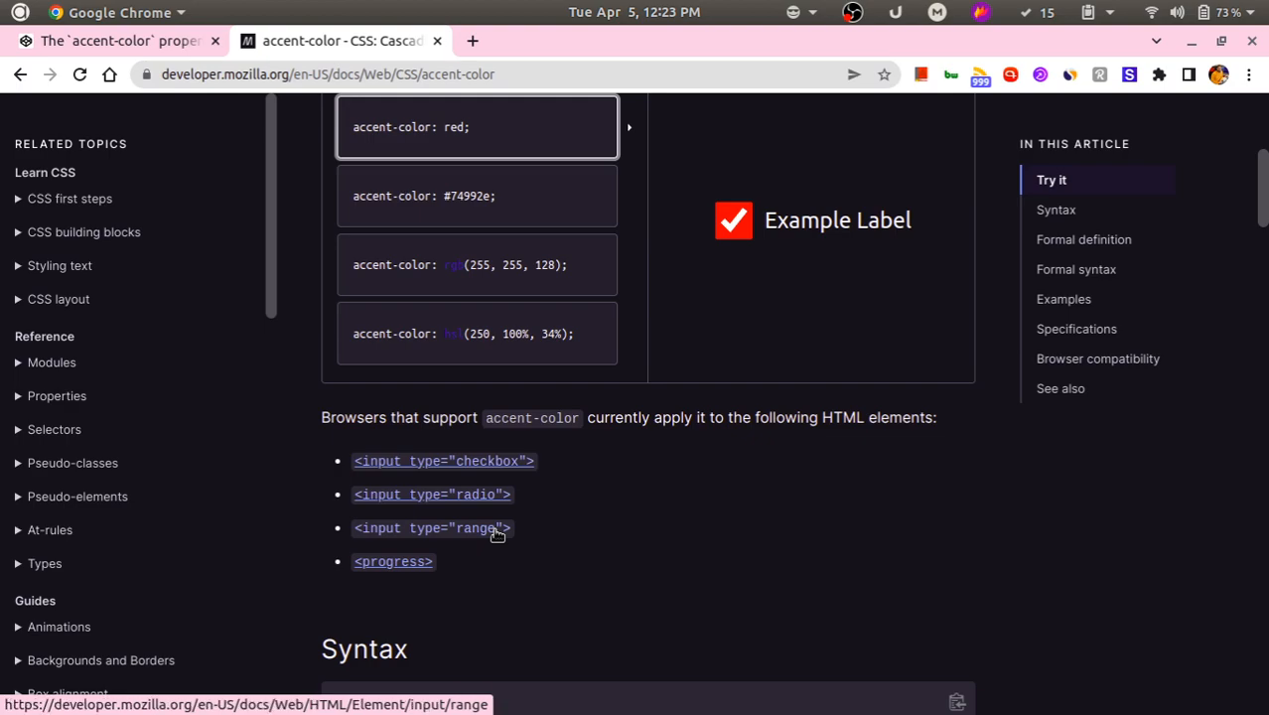
mouse_move(435, 564)
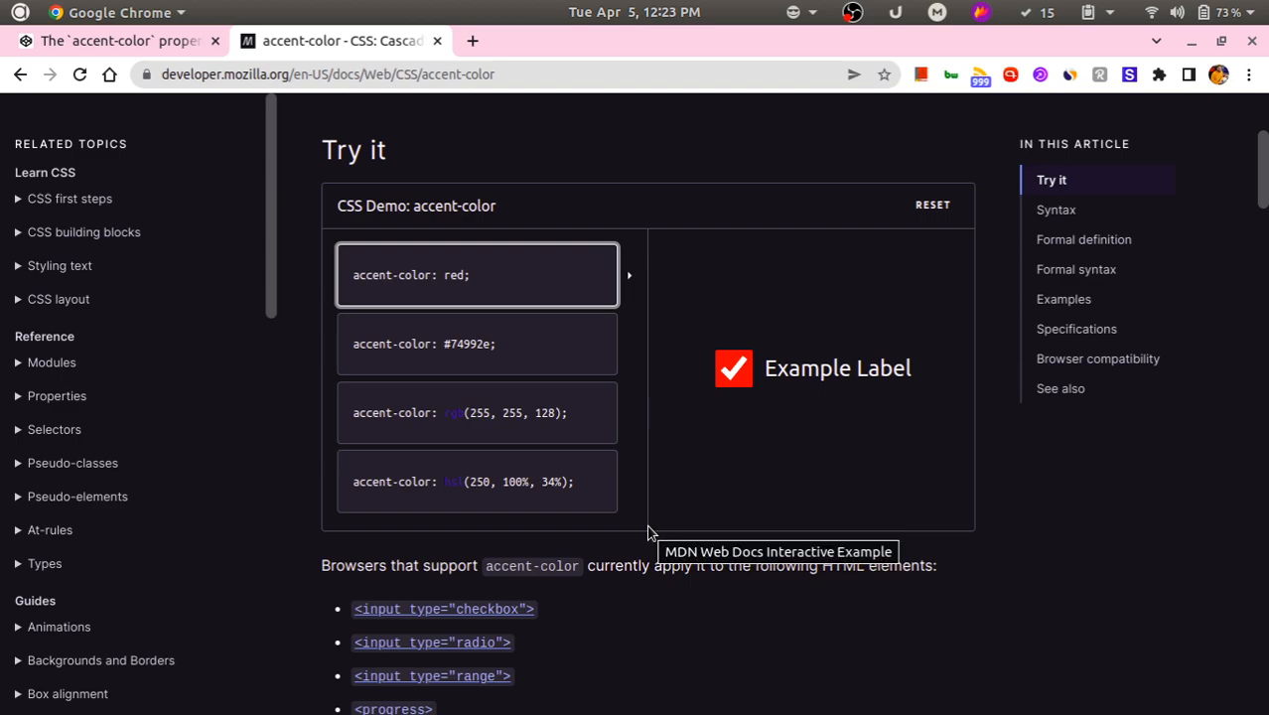
mouse_move(647, 526)
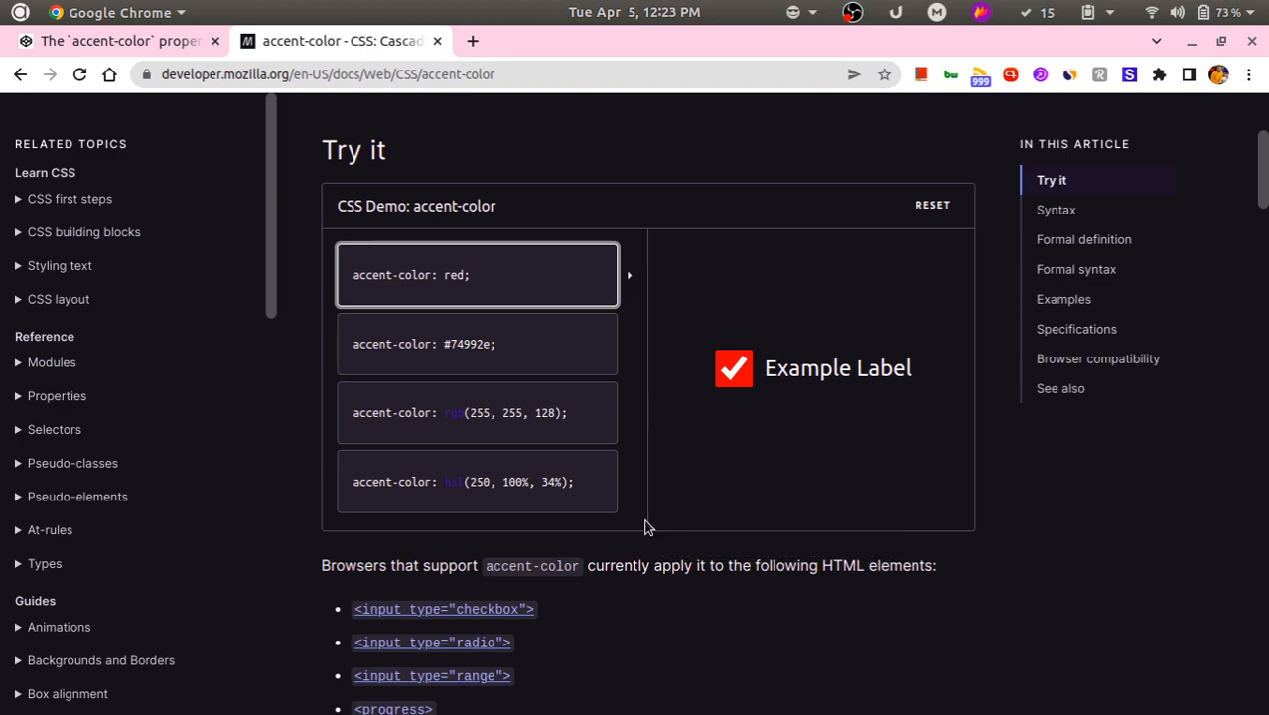
mouse_move(617, 548)
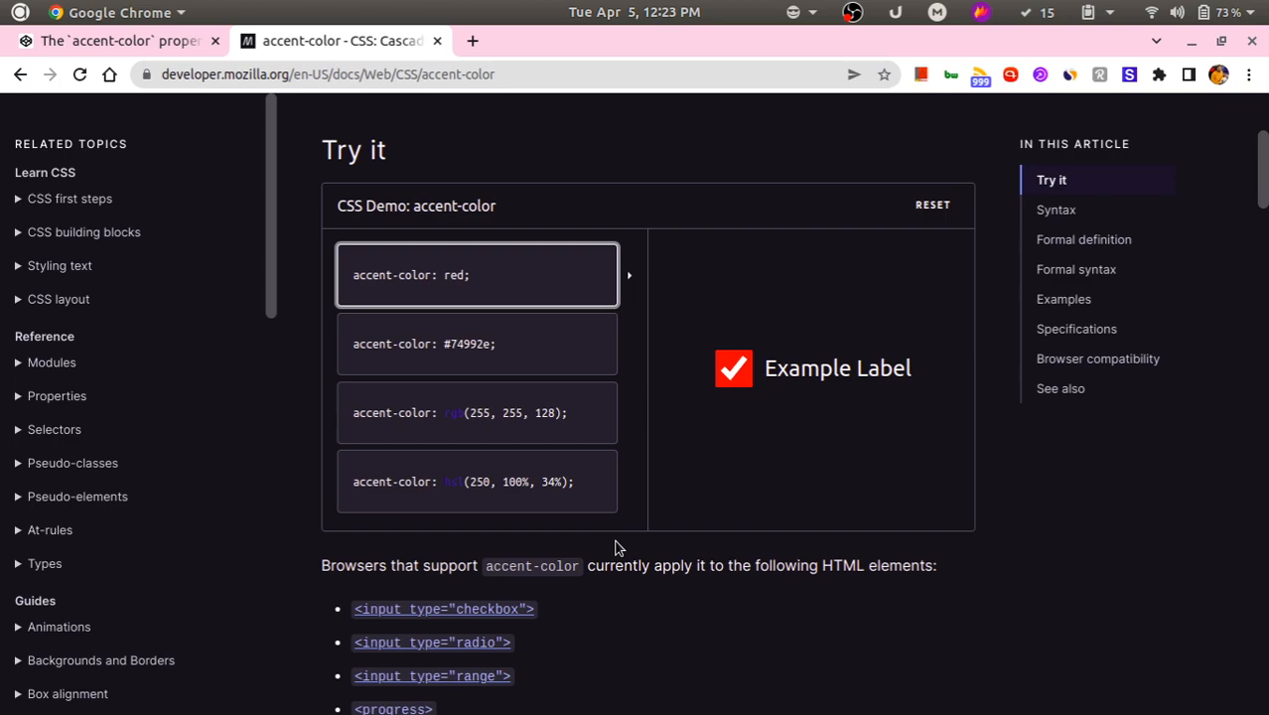
mouse_move(677, 484)
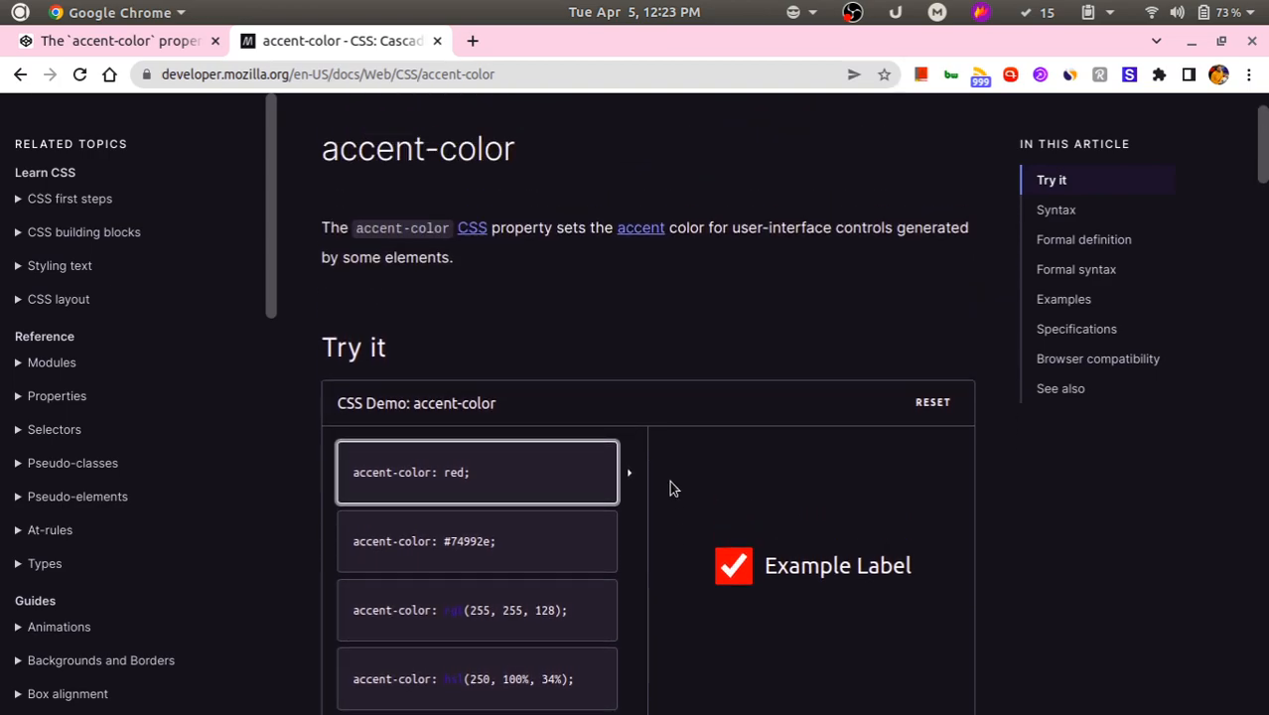
Apply the #74992e green accent to the demo checkbox, then scroll to the Syntax section
scroll("down", 3)
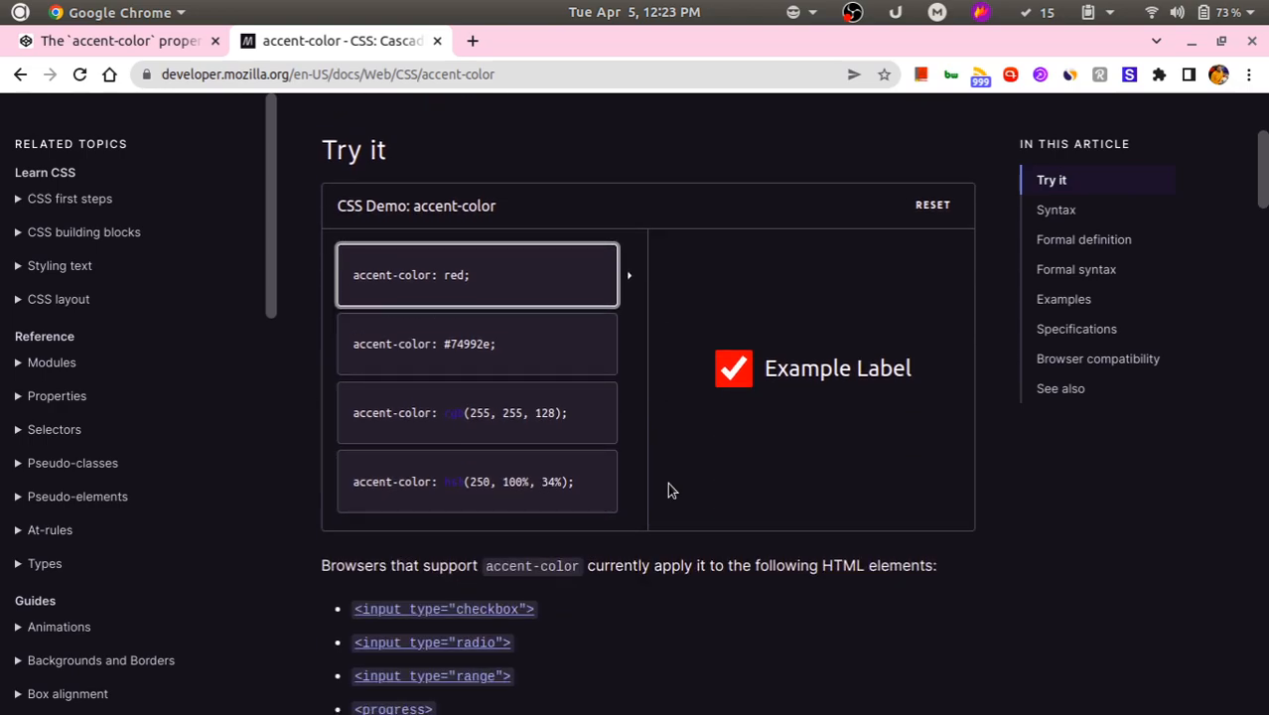
mouse_move(703, 425)
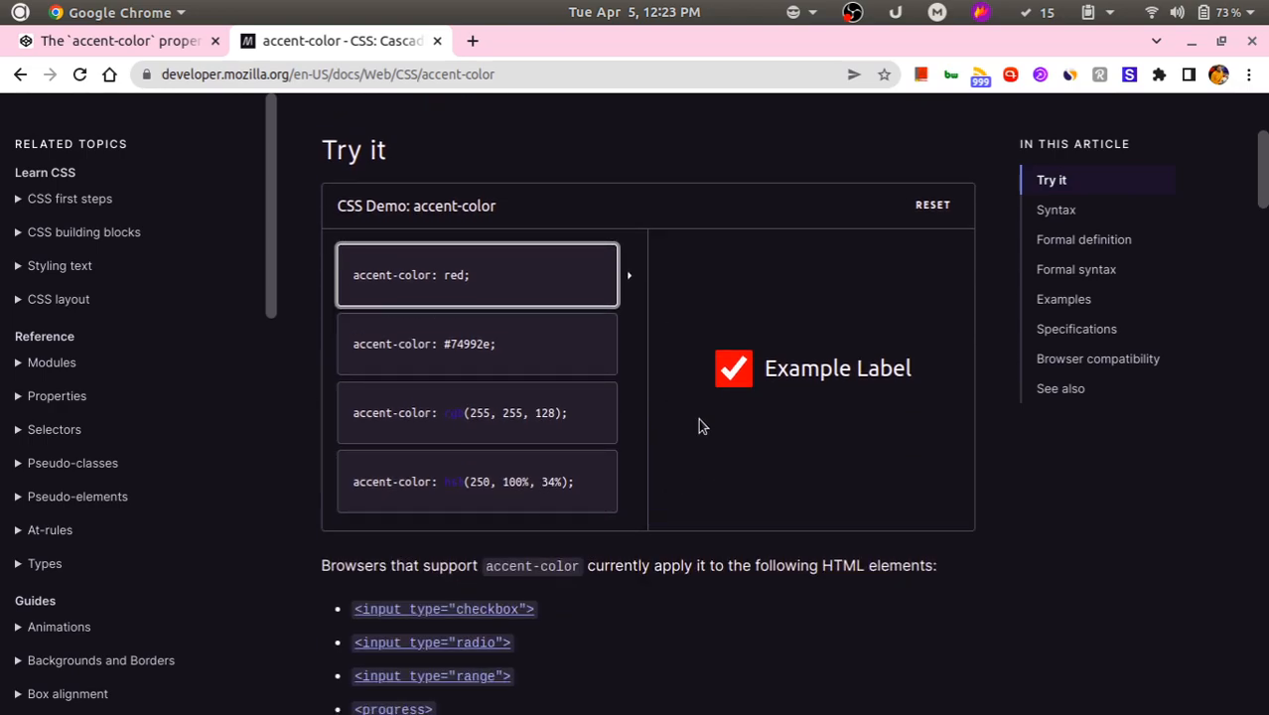
mouse_move(750, 433)
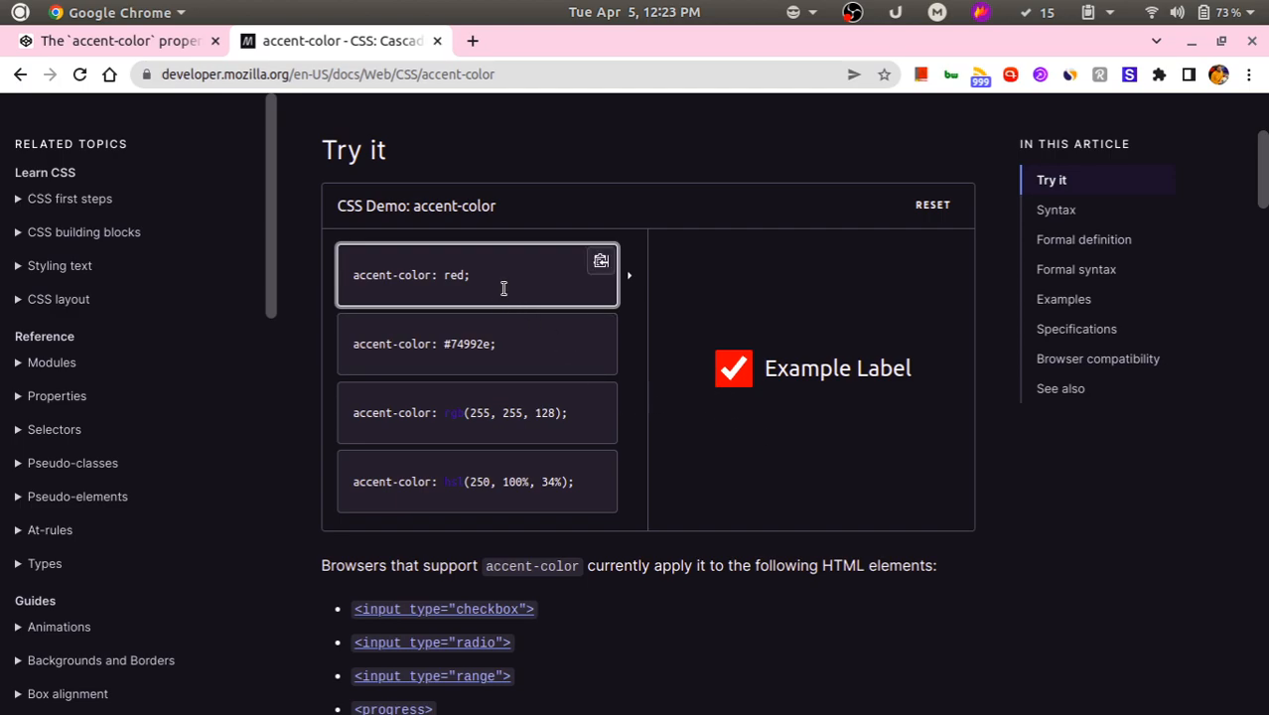
left_click(476, 344)
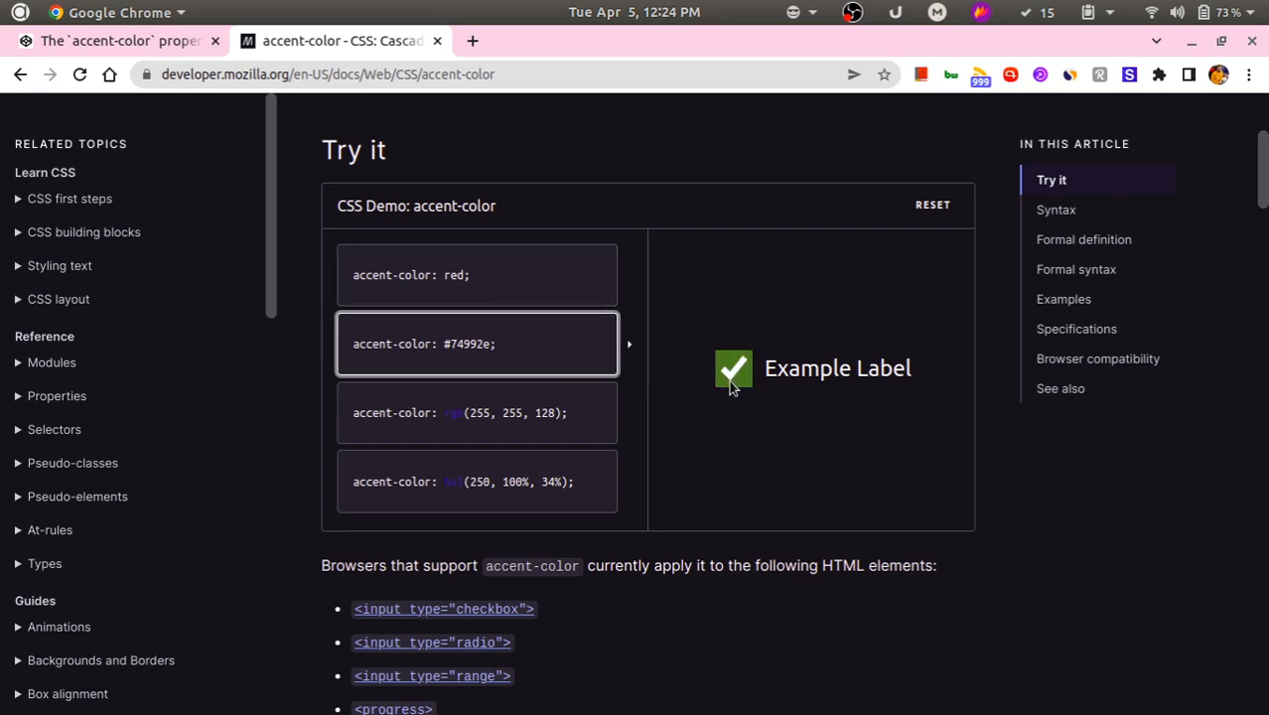
mouse_move(742, 409)
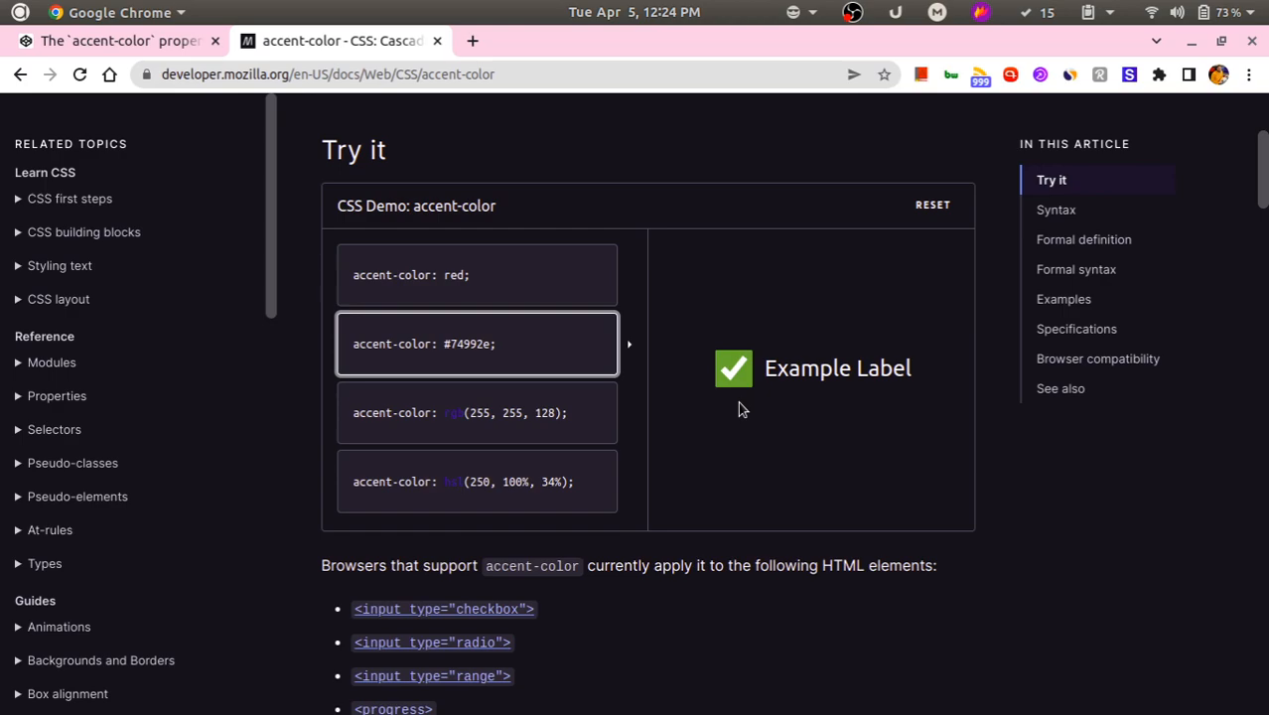
scroll("down", 3)
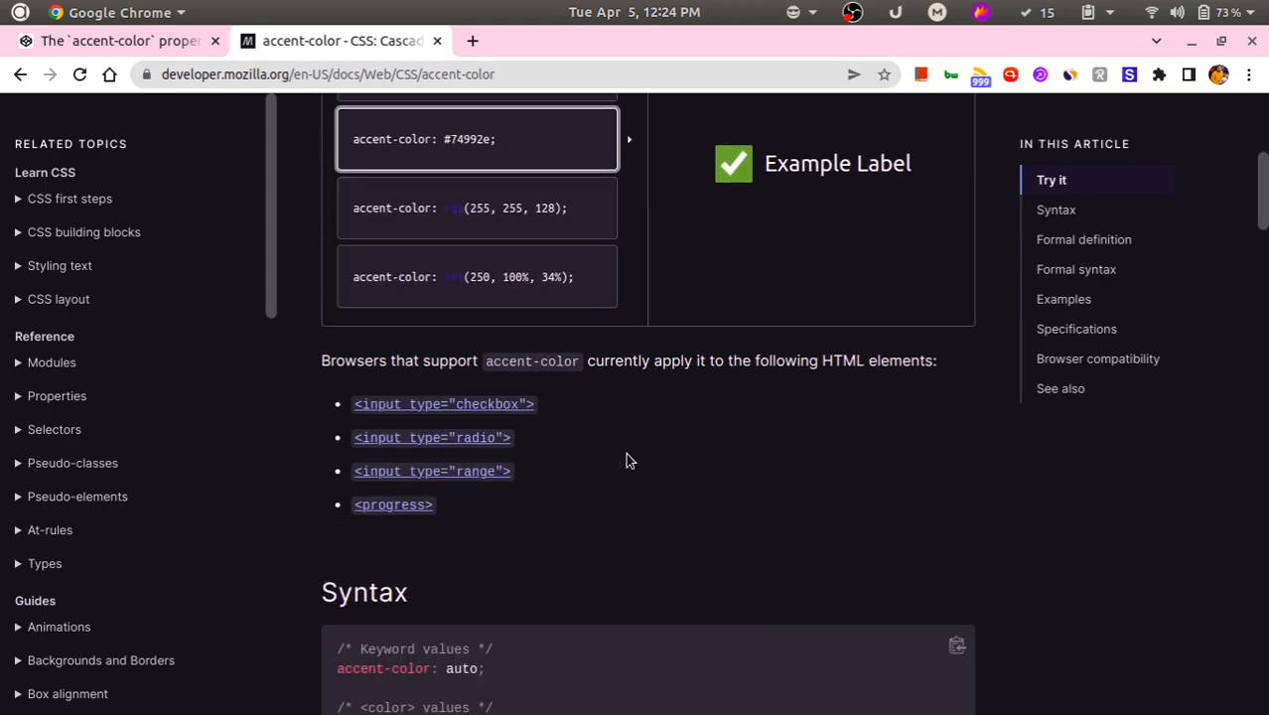
scroll("down", 3)
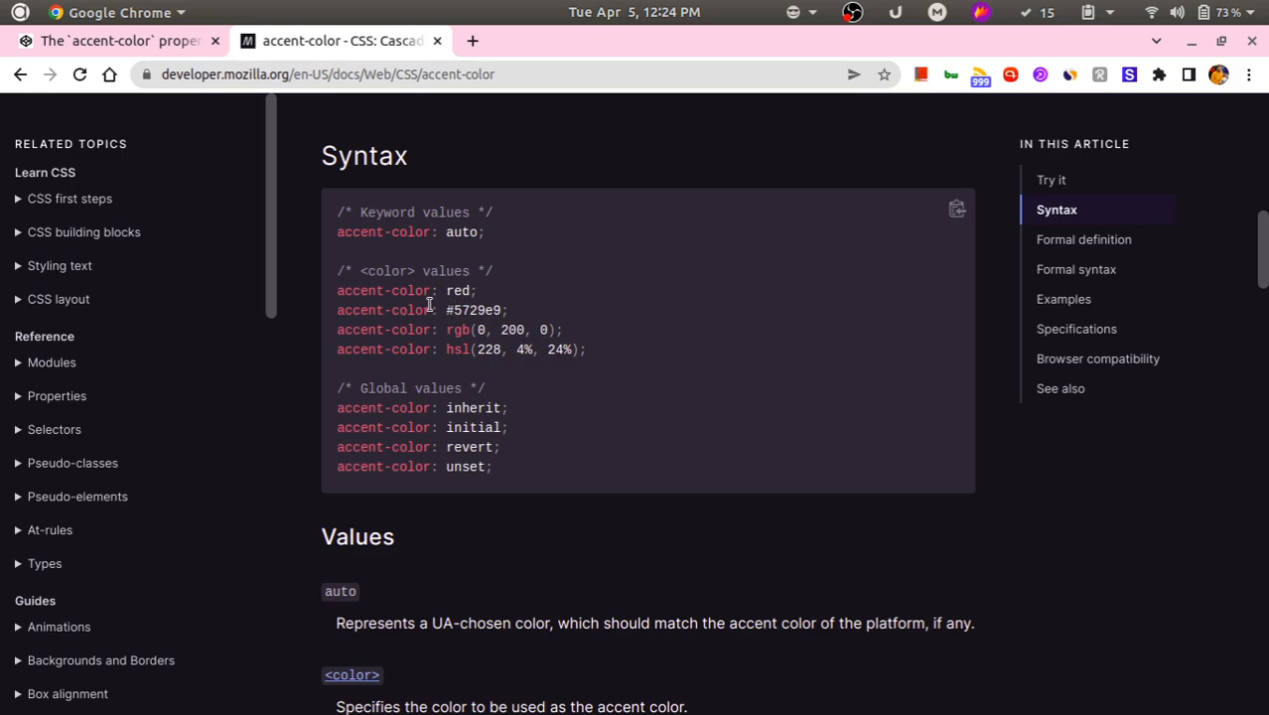
mouse_move(459, 289)
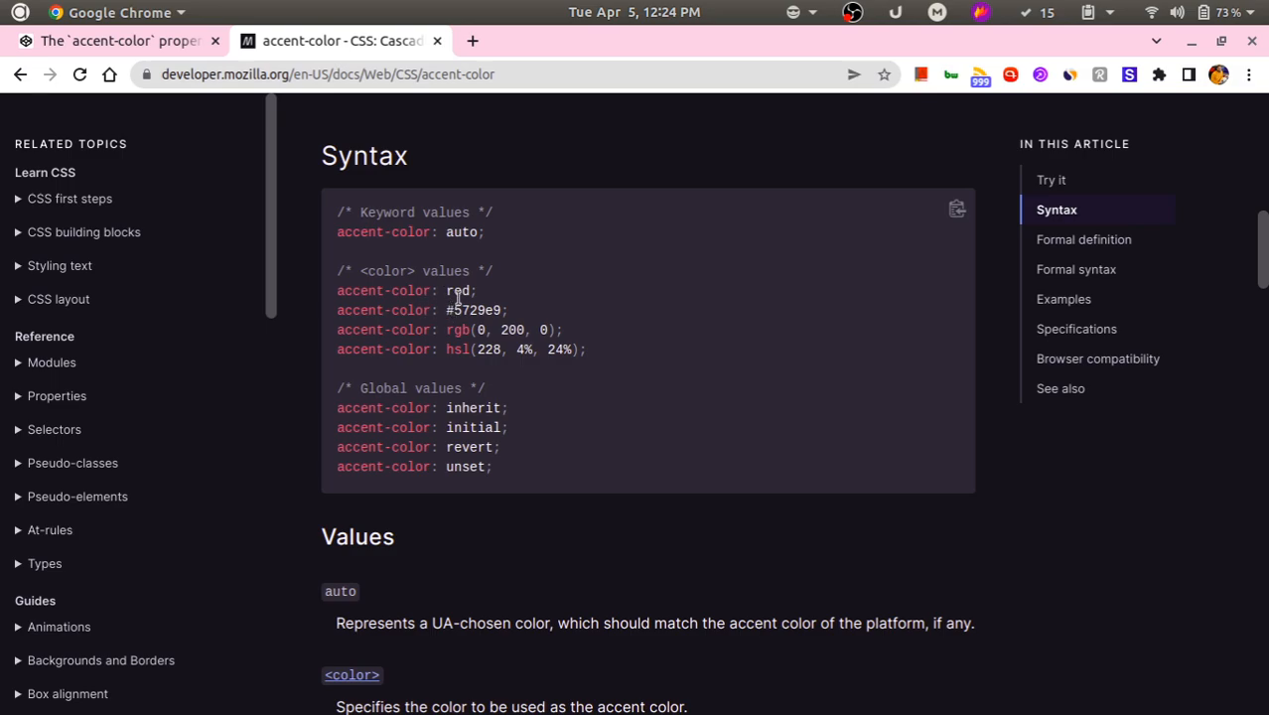
scroll("down", 3)
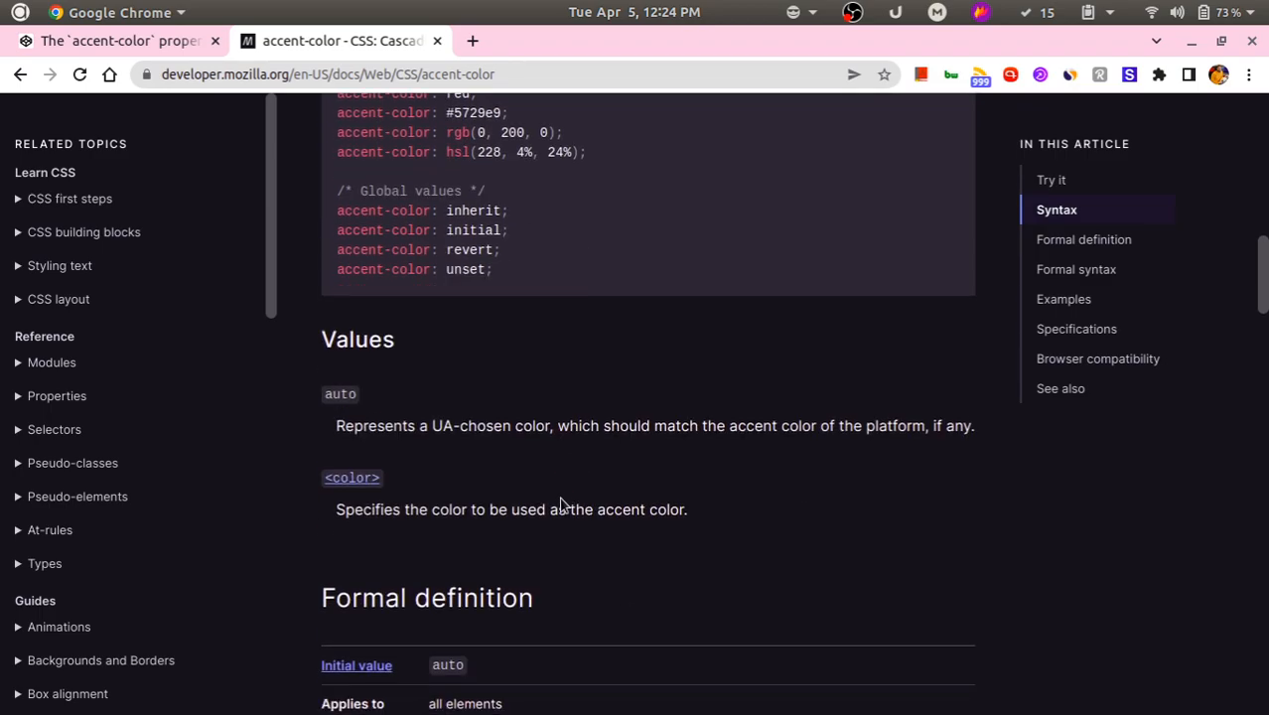
scroll("down", 3)
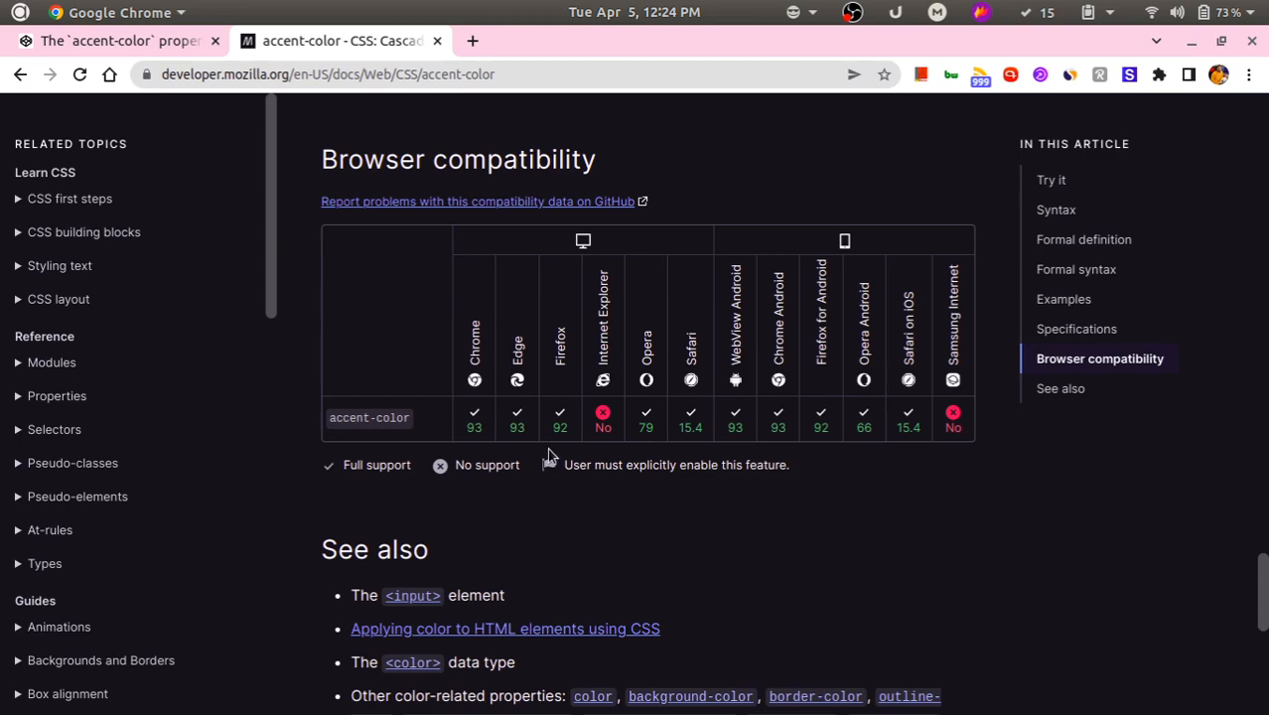
mouse_move(477, 419)
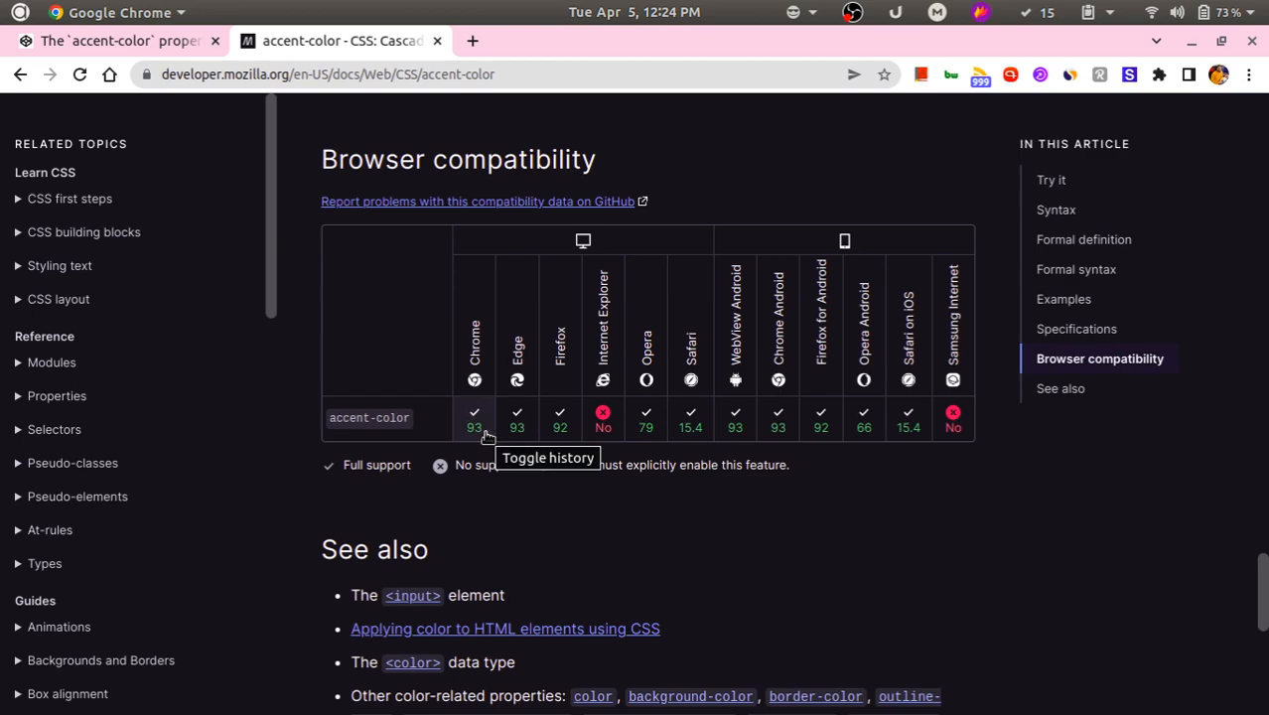
mouse_move(560, 424)
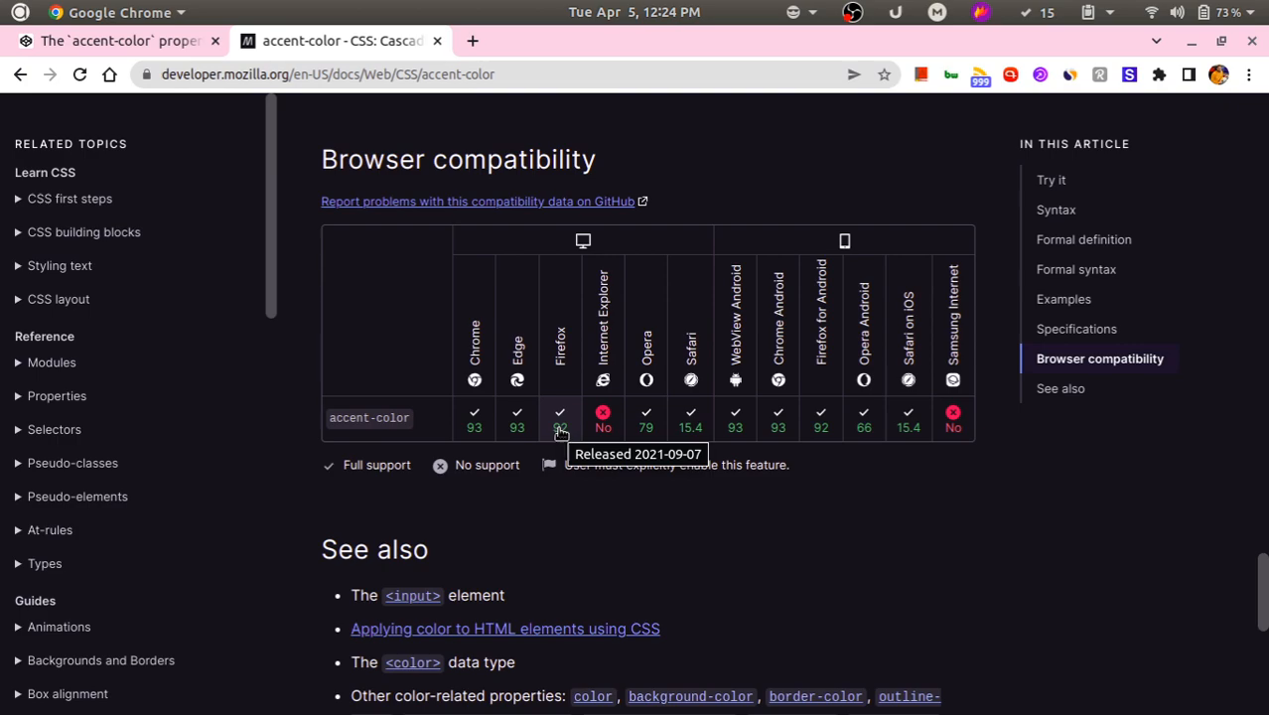
mouse_move(617, 341)
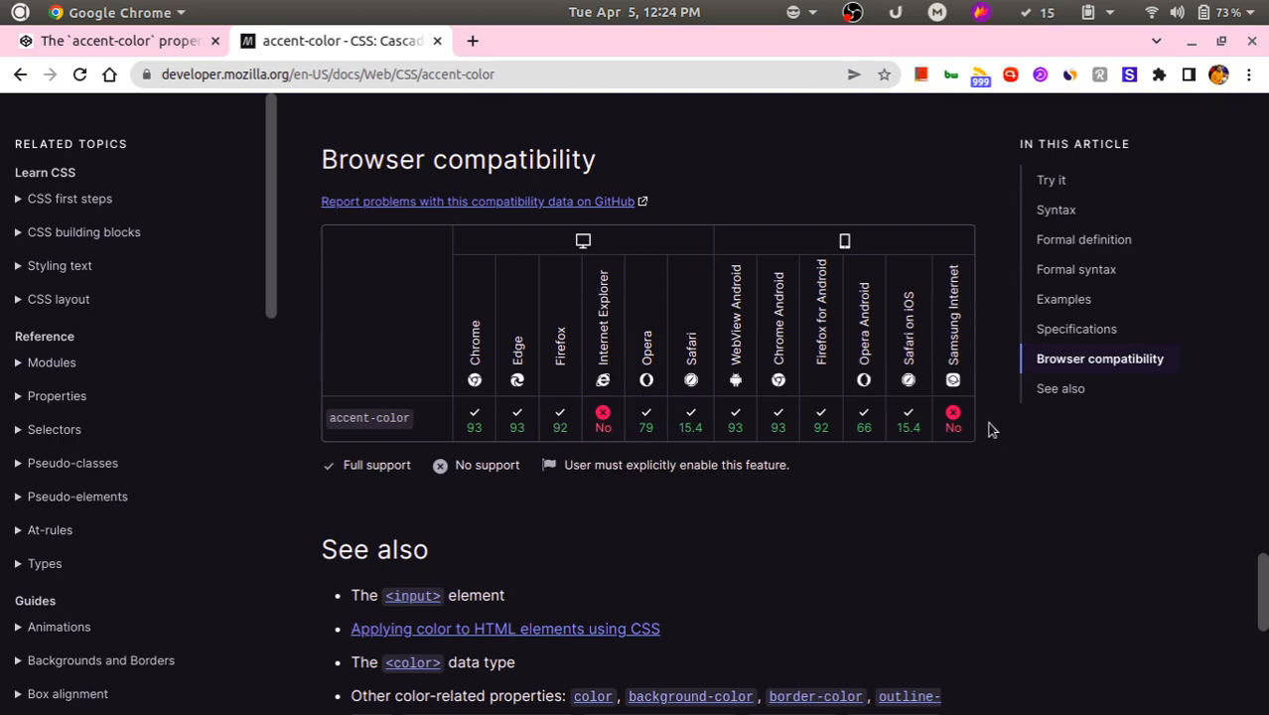
mouse_move(981, 310)
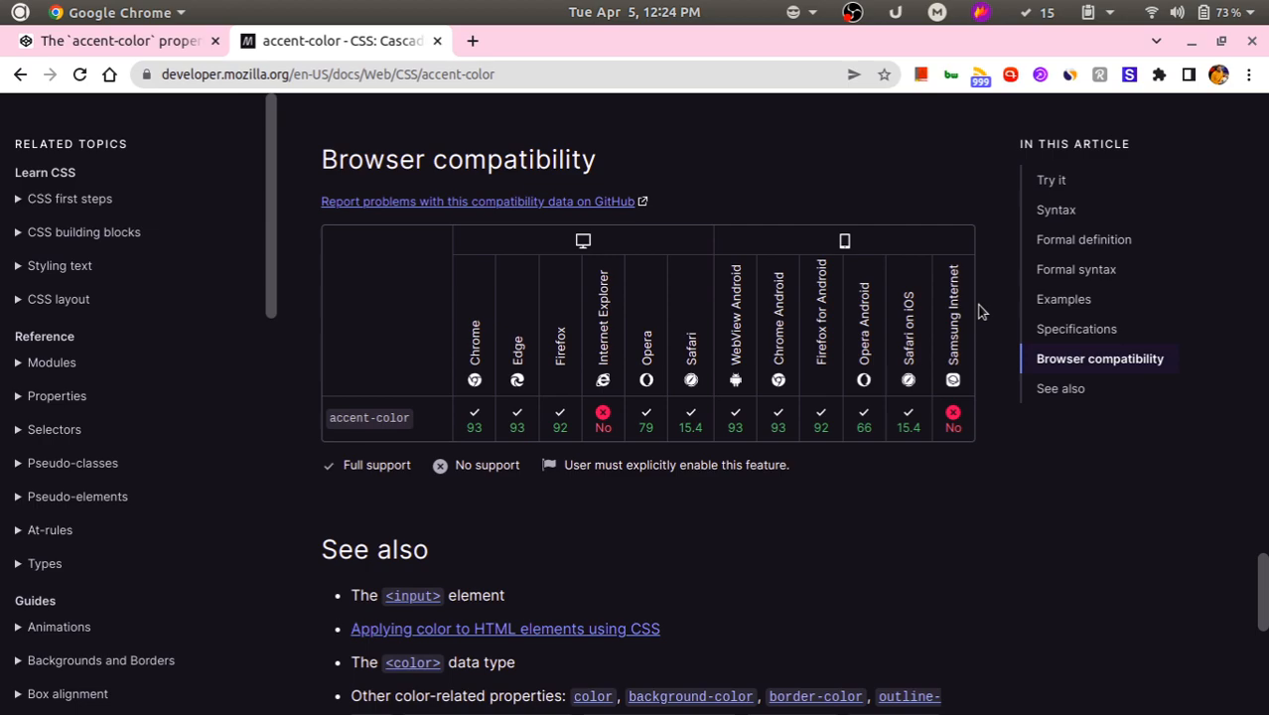
mouse_move(981, 317)
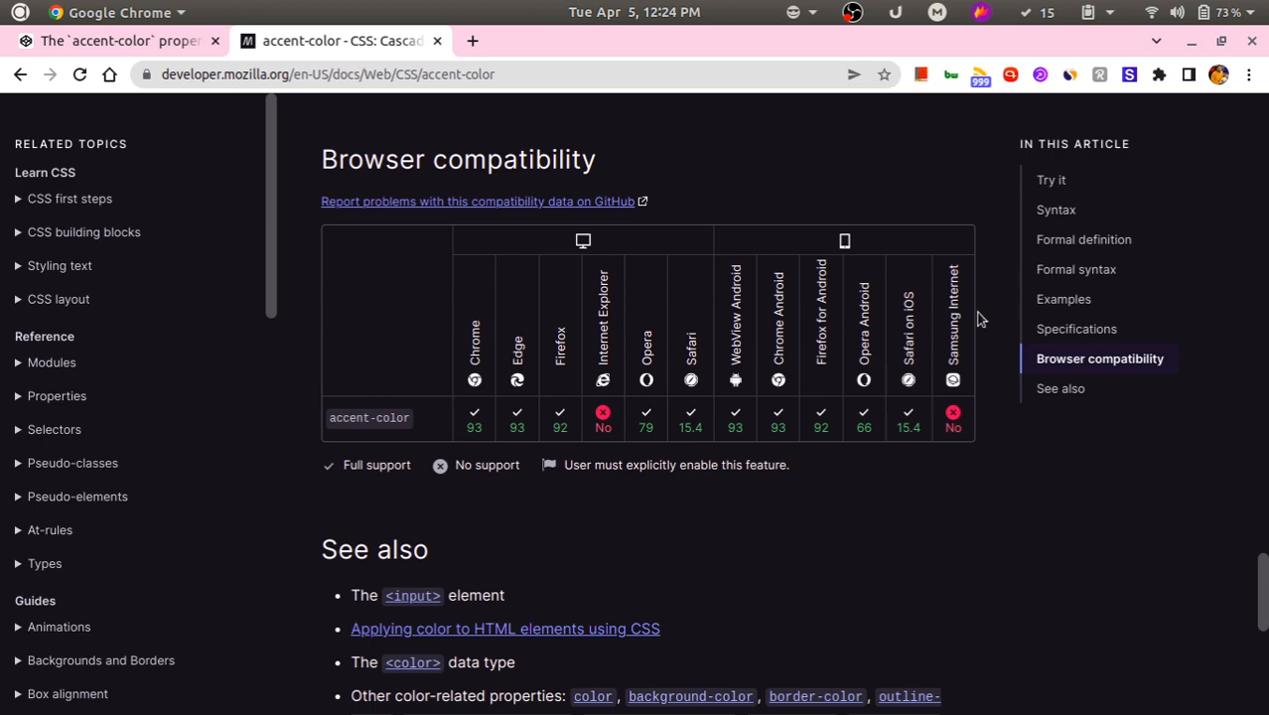
mouse_move(614, 444)
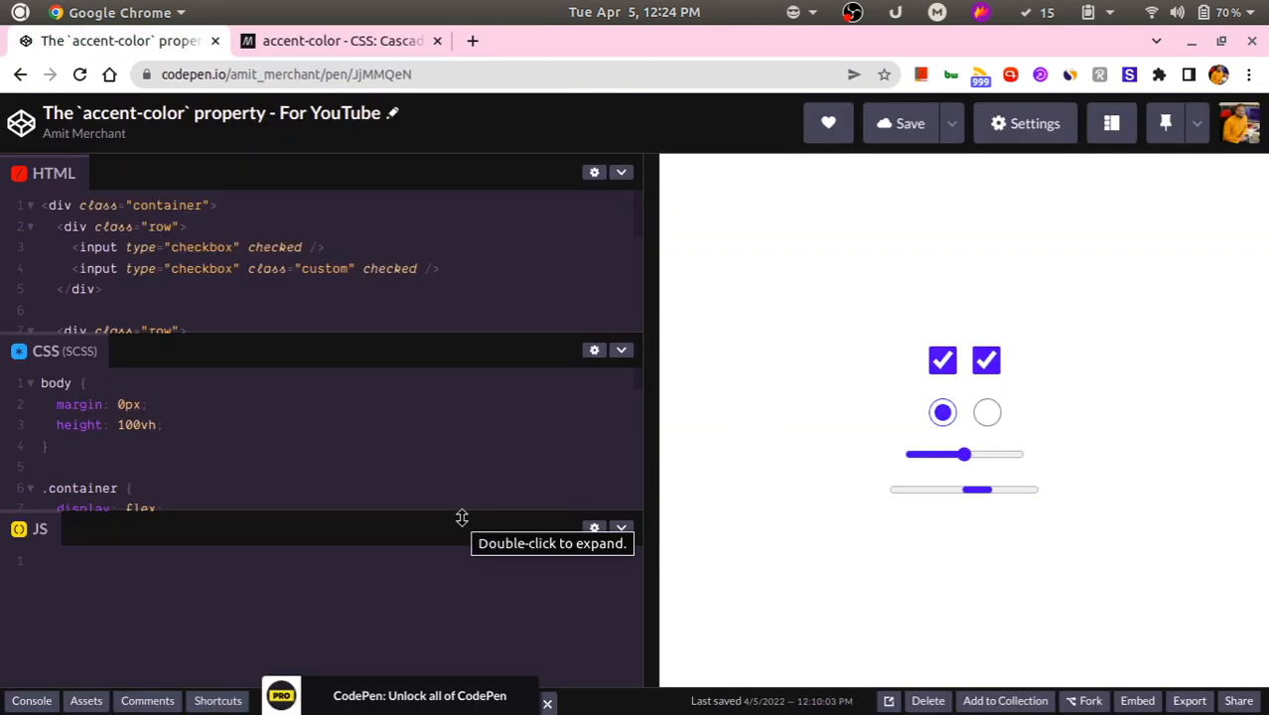
Drag the preview's range slider back and forth to see its default blue accent
left_click_drag(976, 489, 1029, 489)
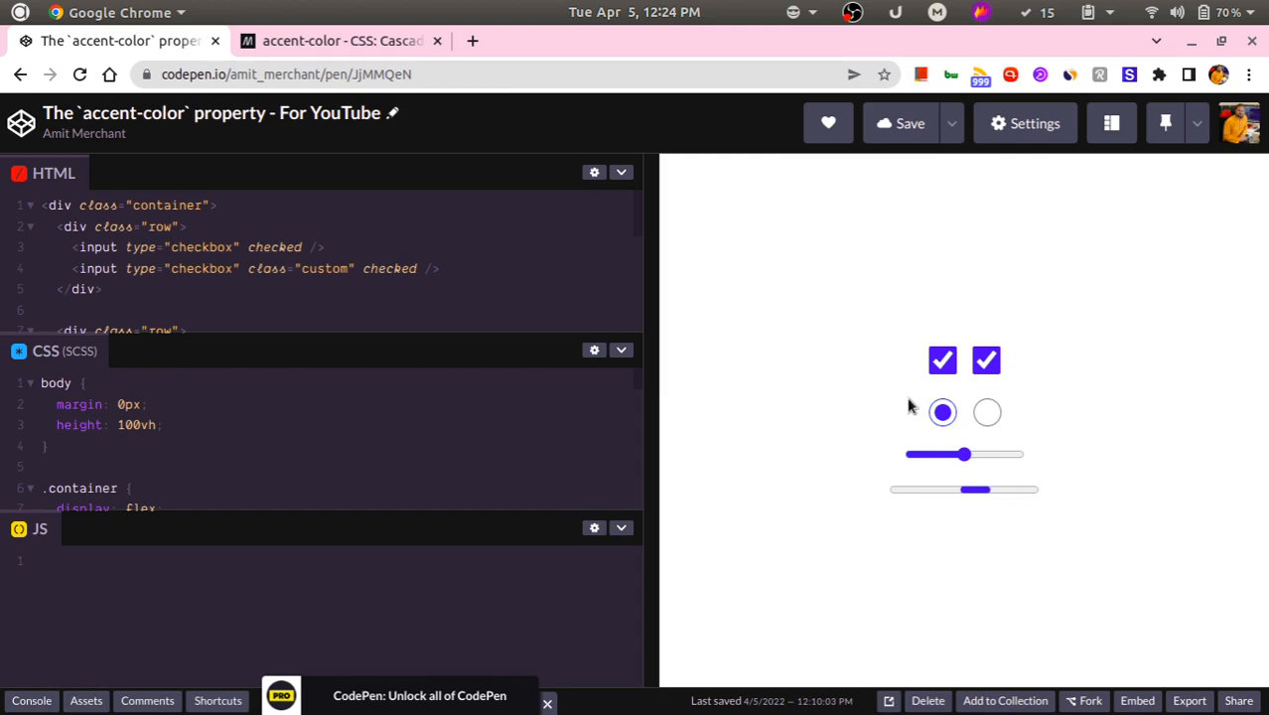
left_click_drag(975, 489, 917, 489)
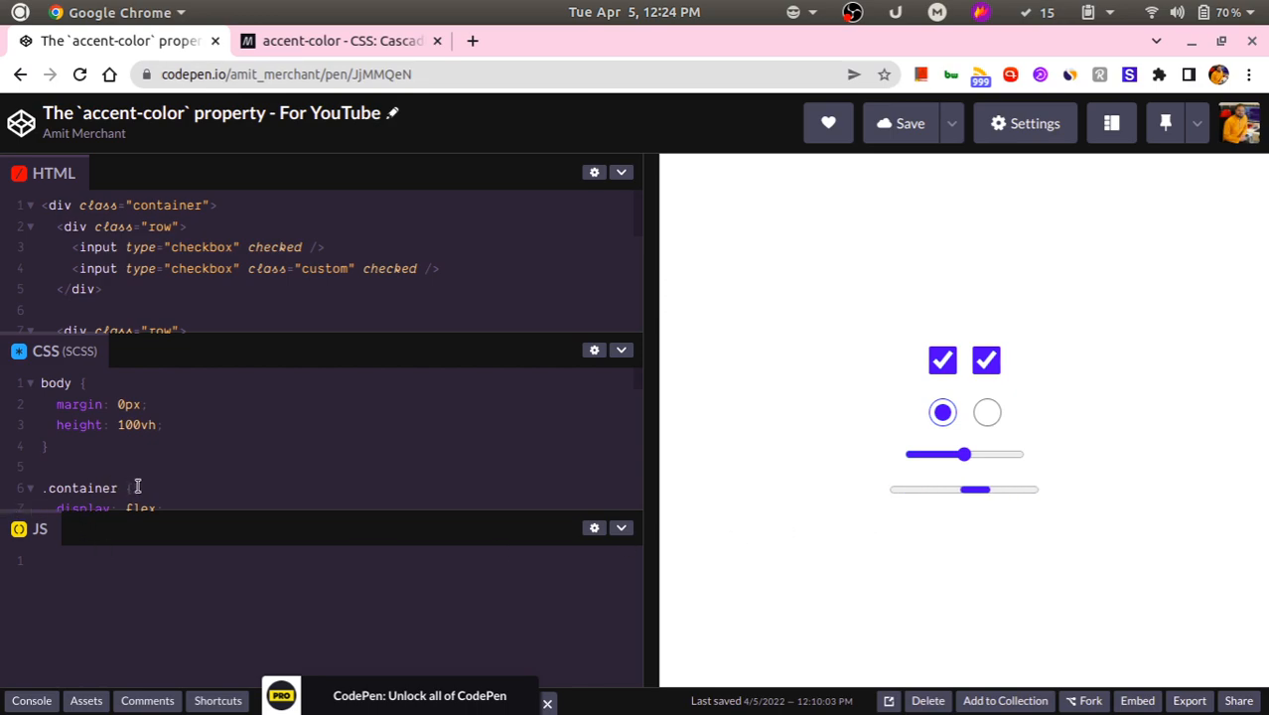
left_click_drag(975, 488, 1033, 488)
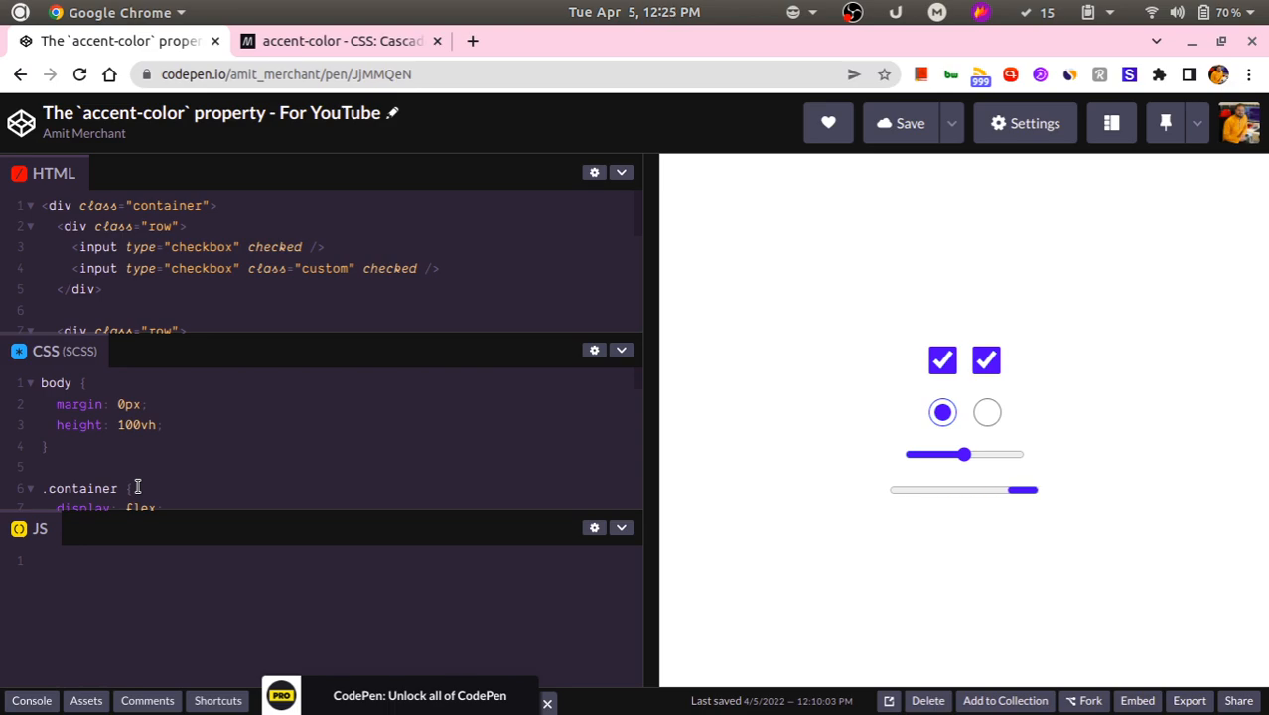
left_click_drag(1032, 488, 977, 489)
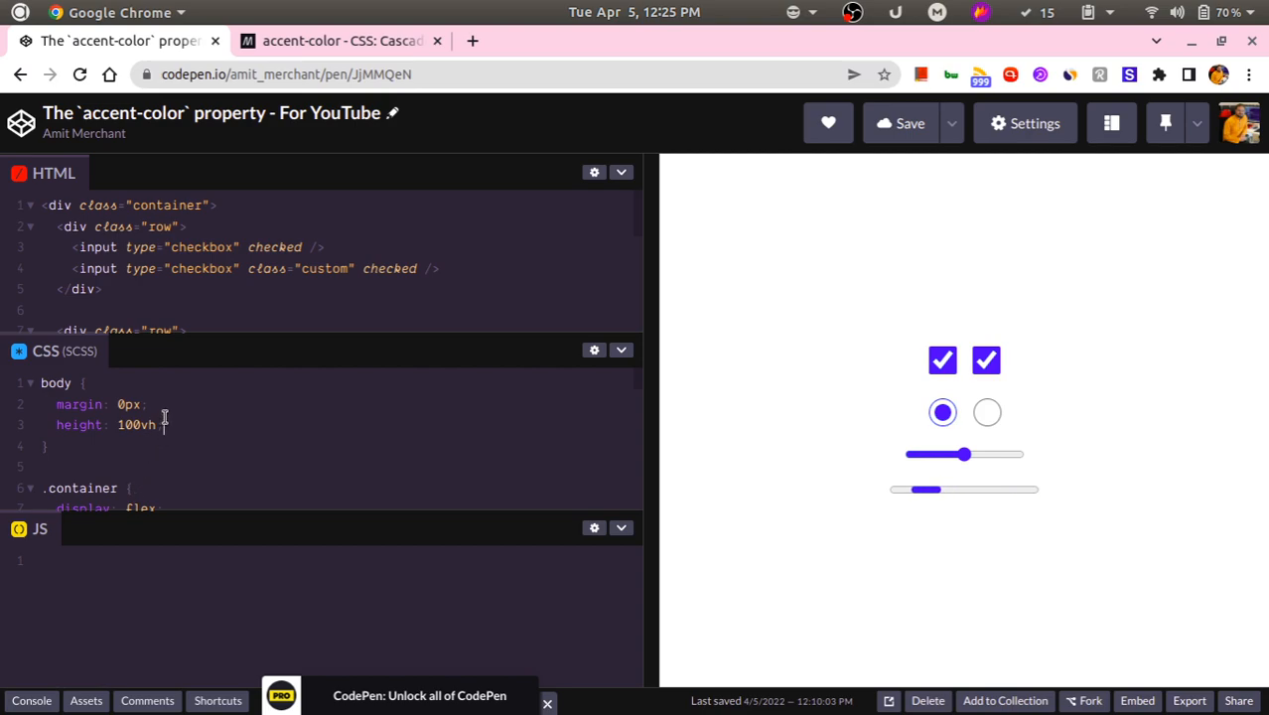
left_click_drag(925, 488, 971, 489)
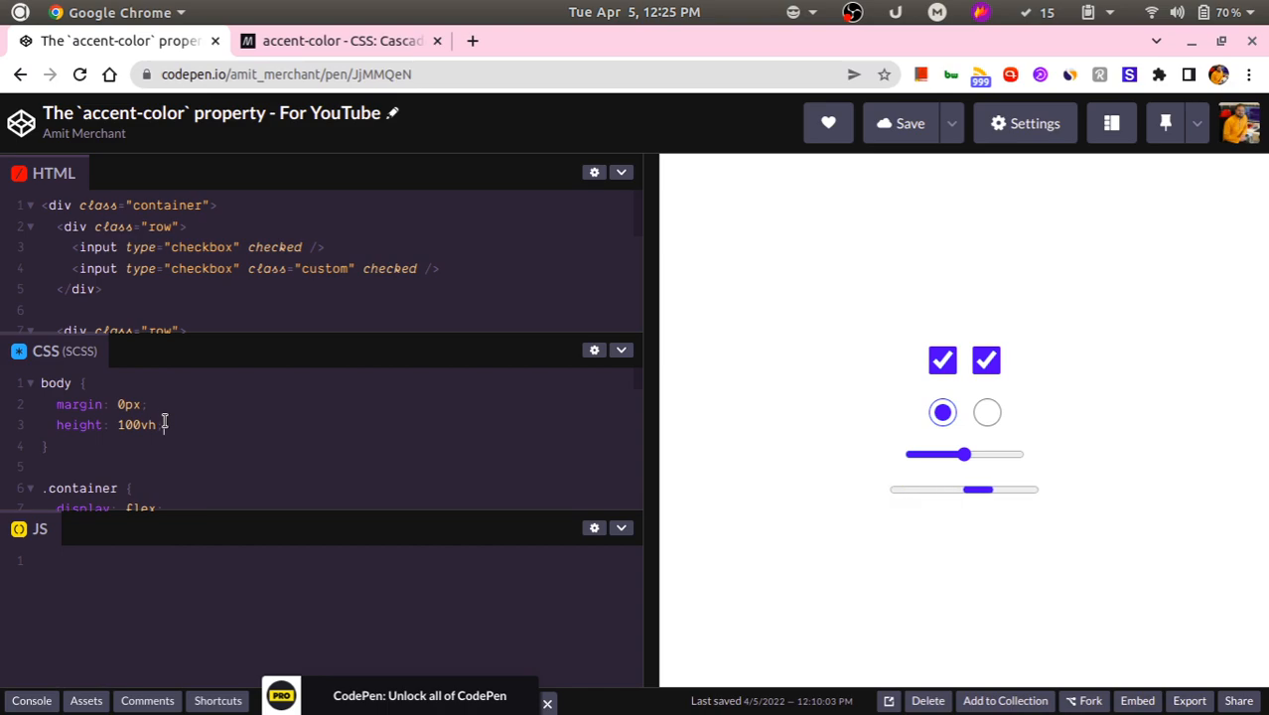
left_click_drag(977, 488, 929, 488)
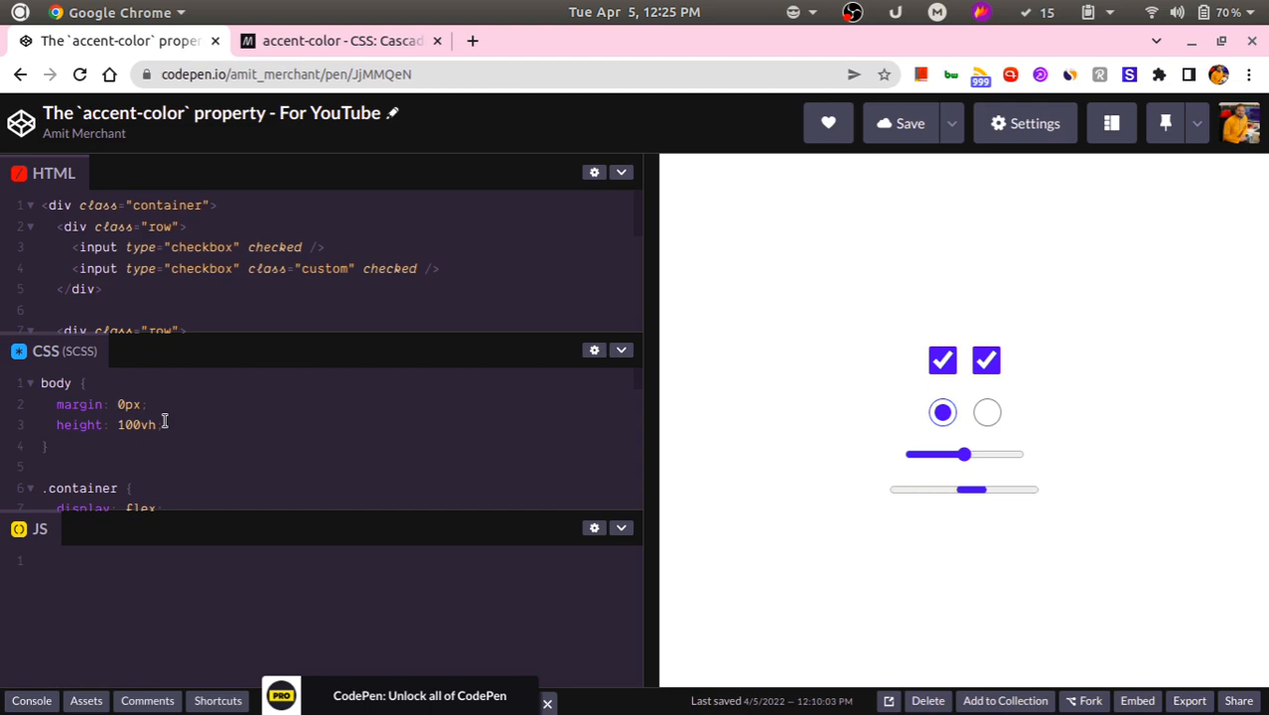
left_click_drag(968, 489, 1022, 489)
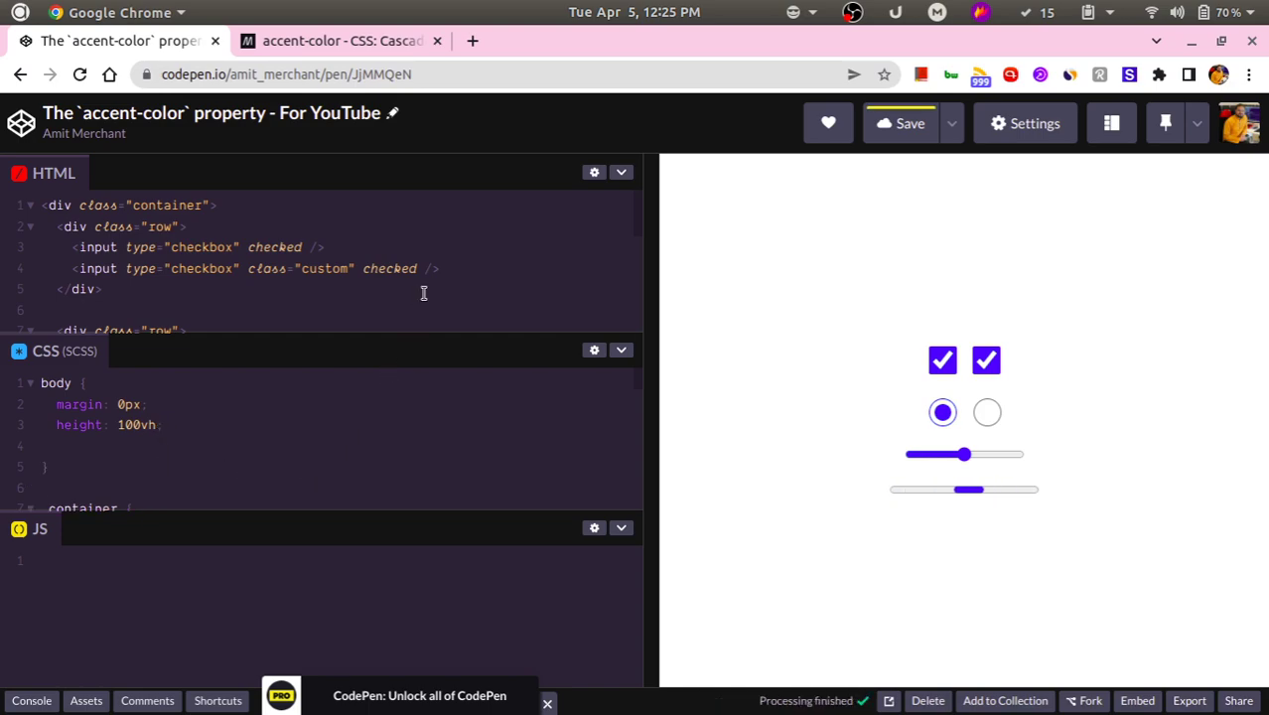
Add accent-color to the body rule and set it to green, checking the slider turns green
type("accent-c")
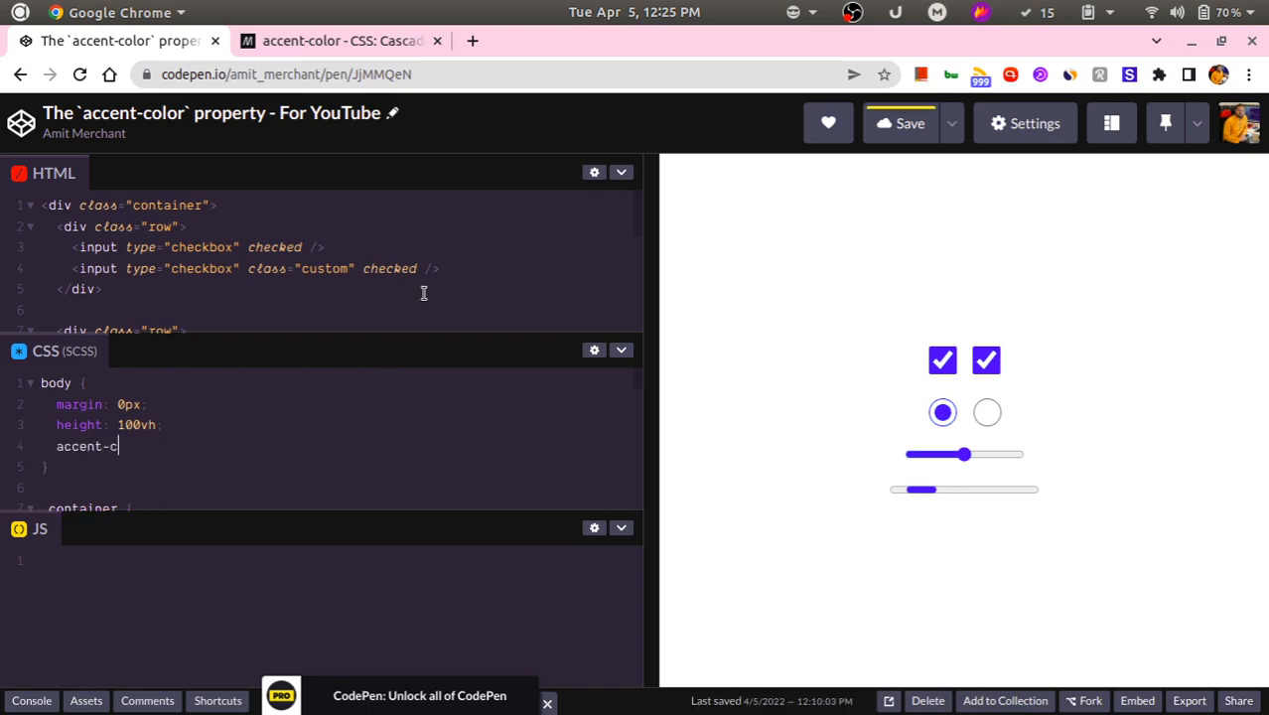
type("olor: red;")
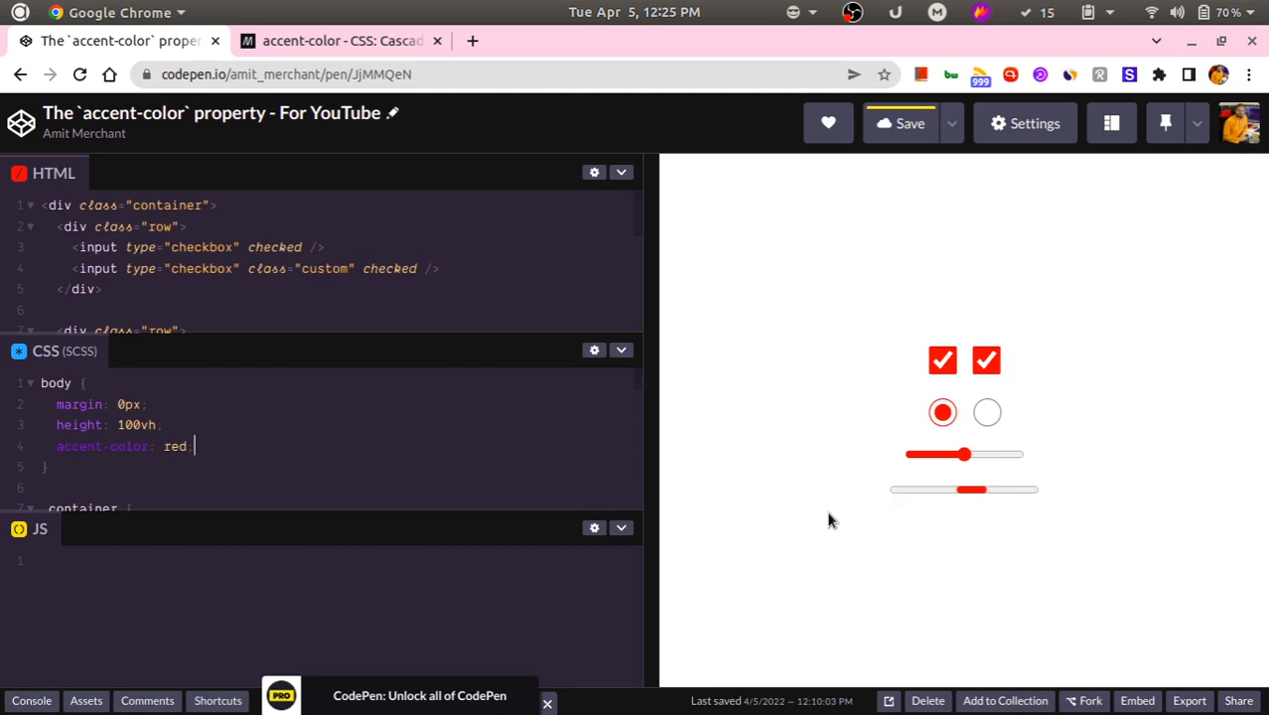
left_click_drag(971, 488, 921, 489)
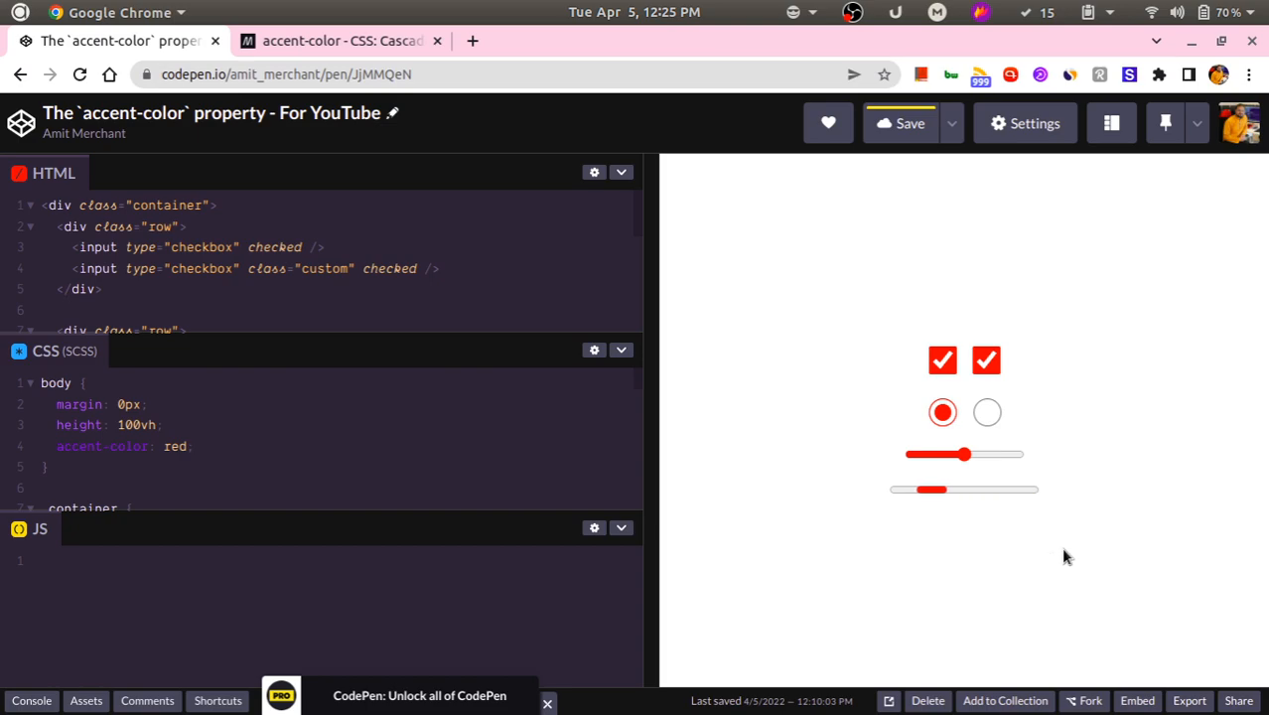
left_click_drag(931, 489, 979, 489)
type("g")
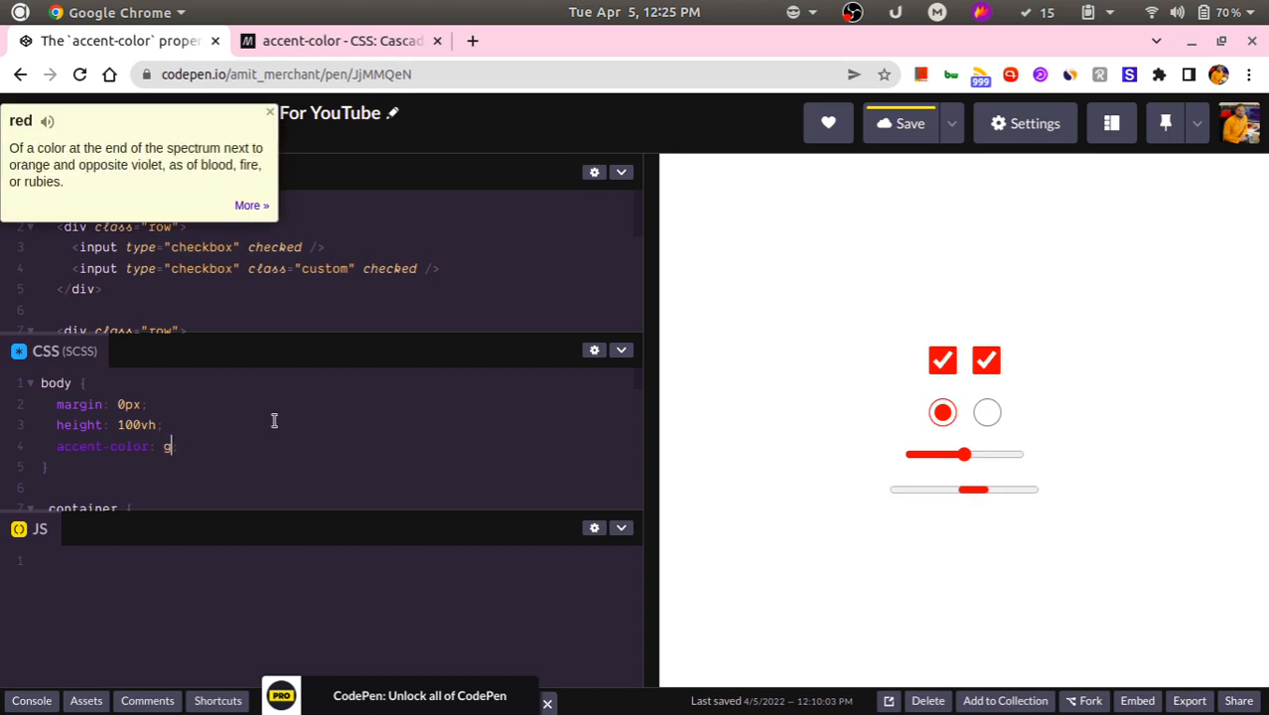
type("reen;")
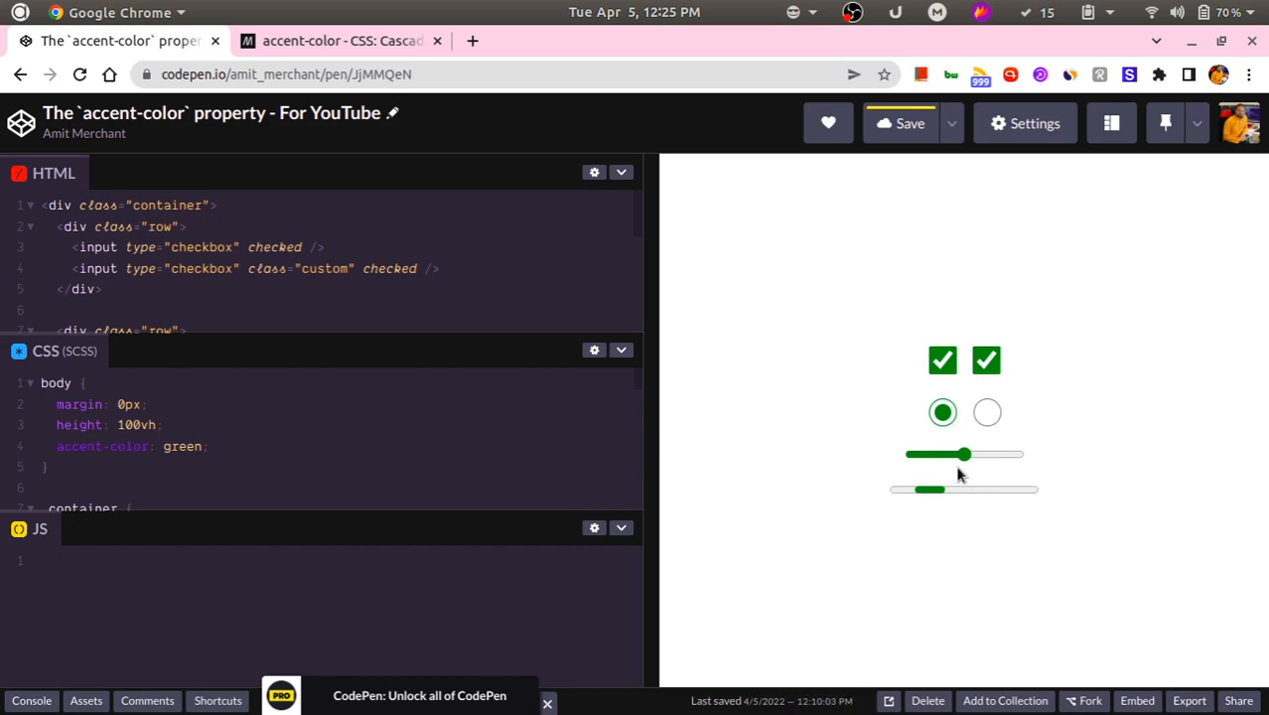
left_click_drag(931, 488, 977, 488)
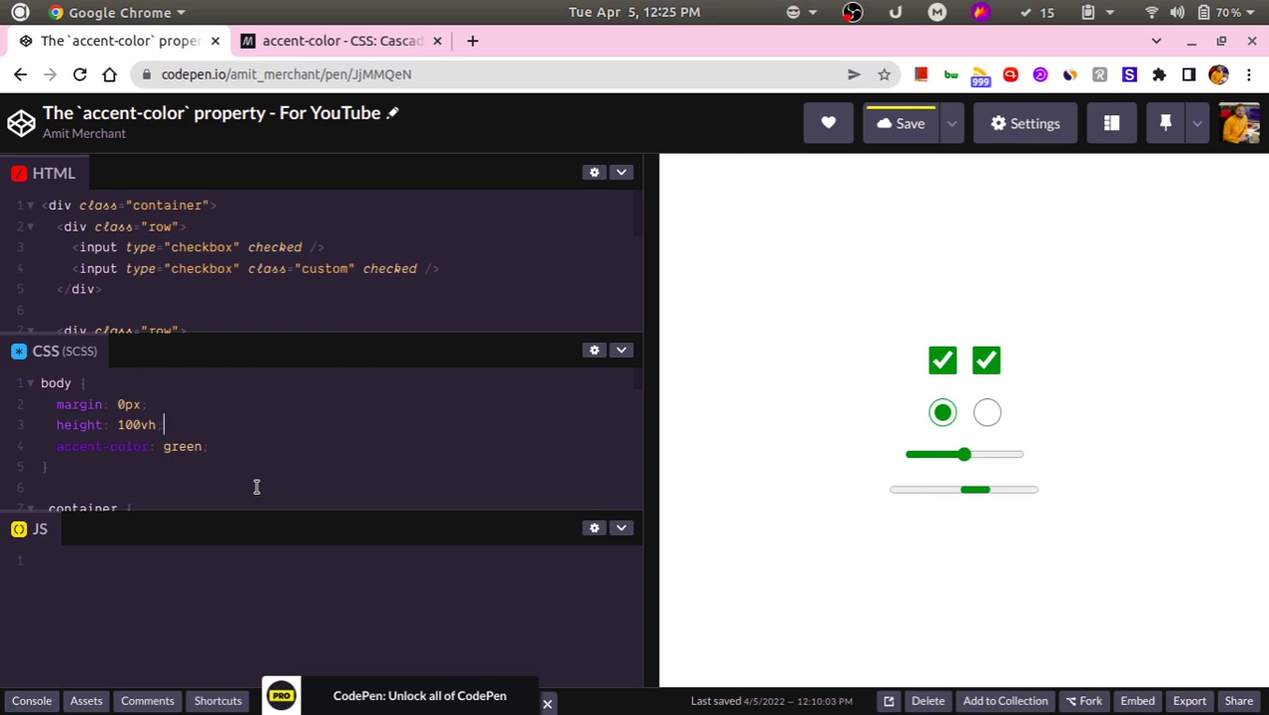
left_click_drag(977, 489, 1032, 488)
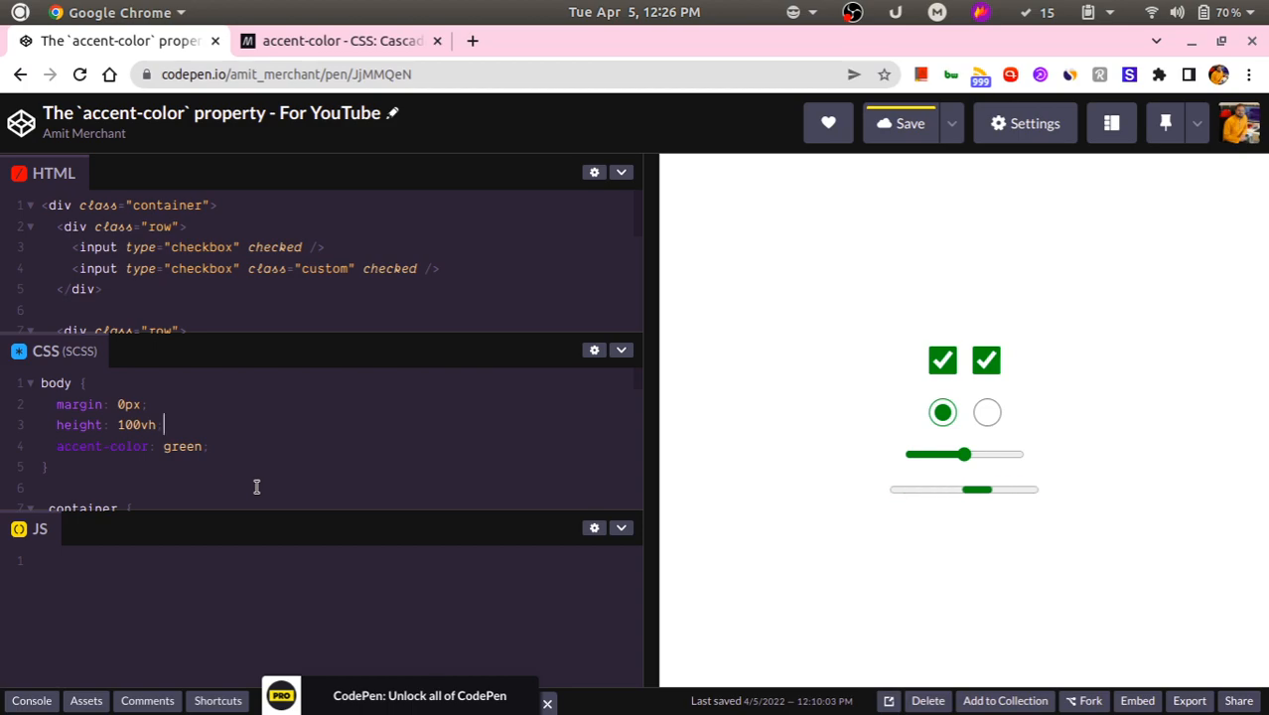
left_click_drag(977, 489, 927, 488)
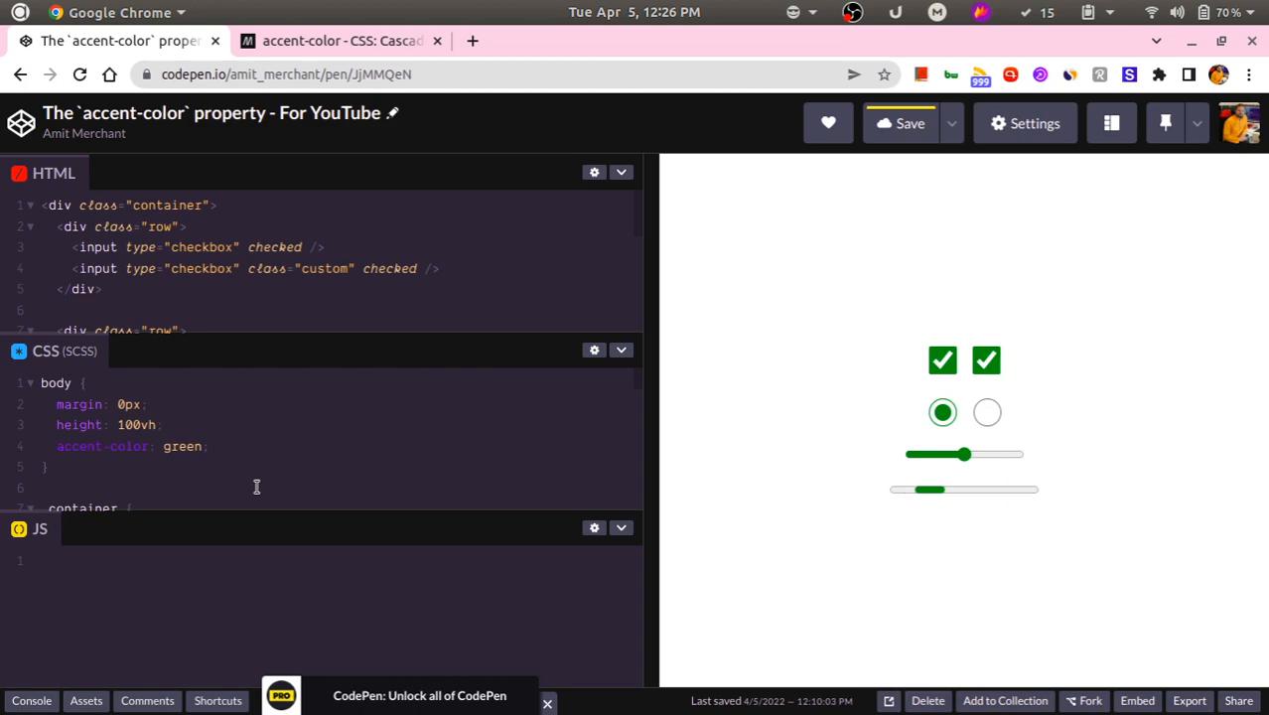
Set the radio rule to accent-color: auto and toggle the radio buttons to confirm default blue
scroll("down", 3)
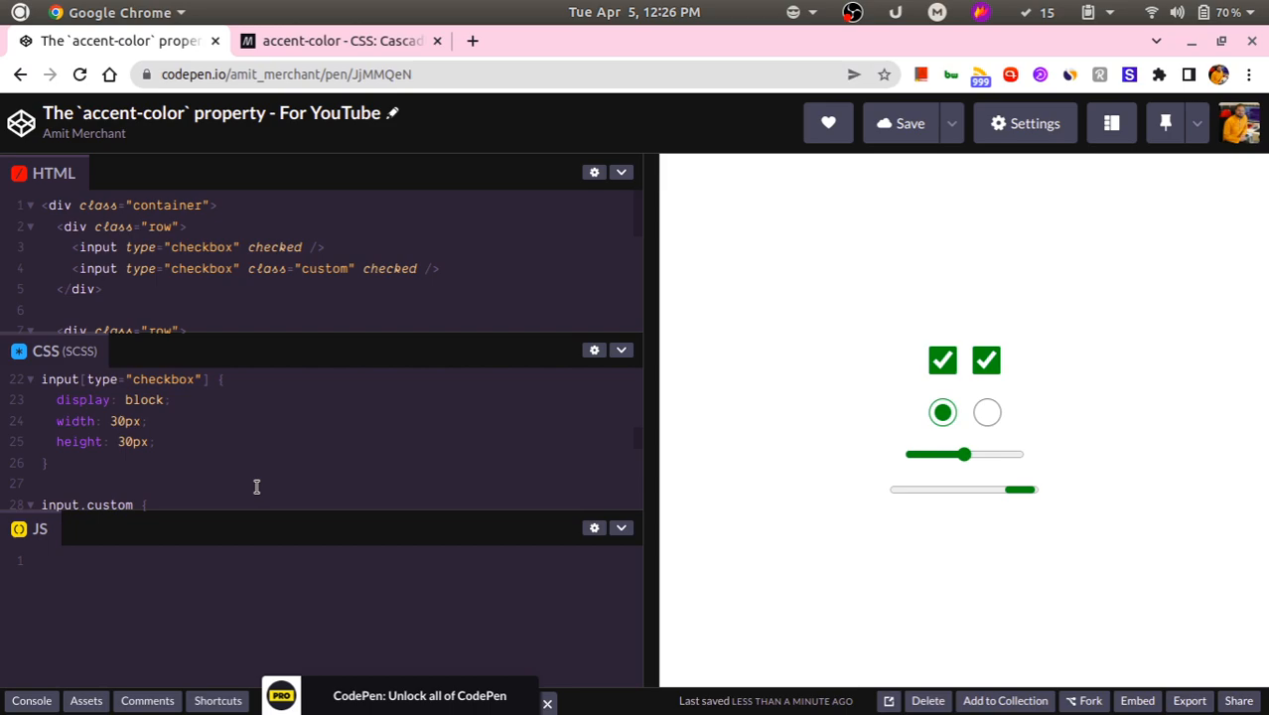
scroll("down", 3)
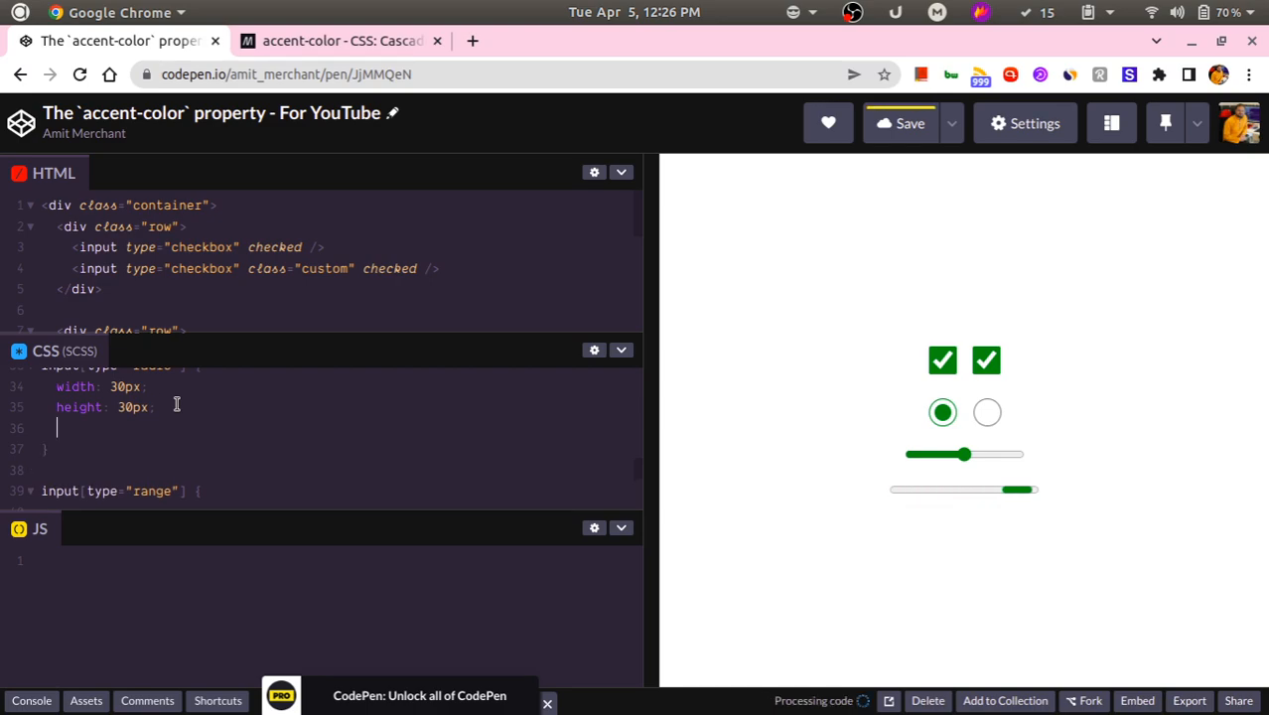
type("accent")
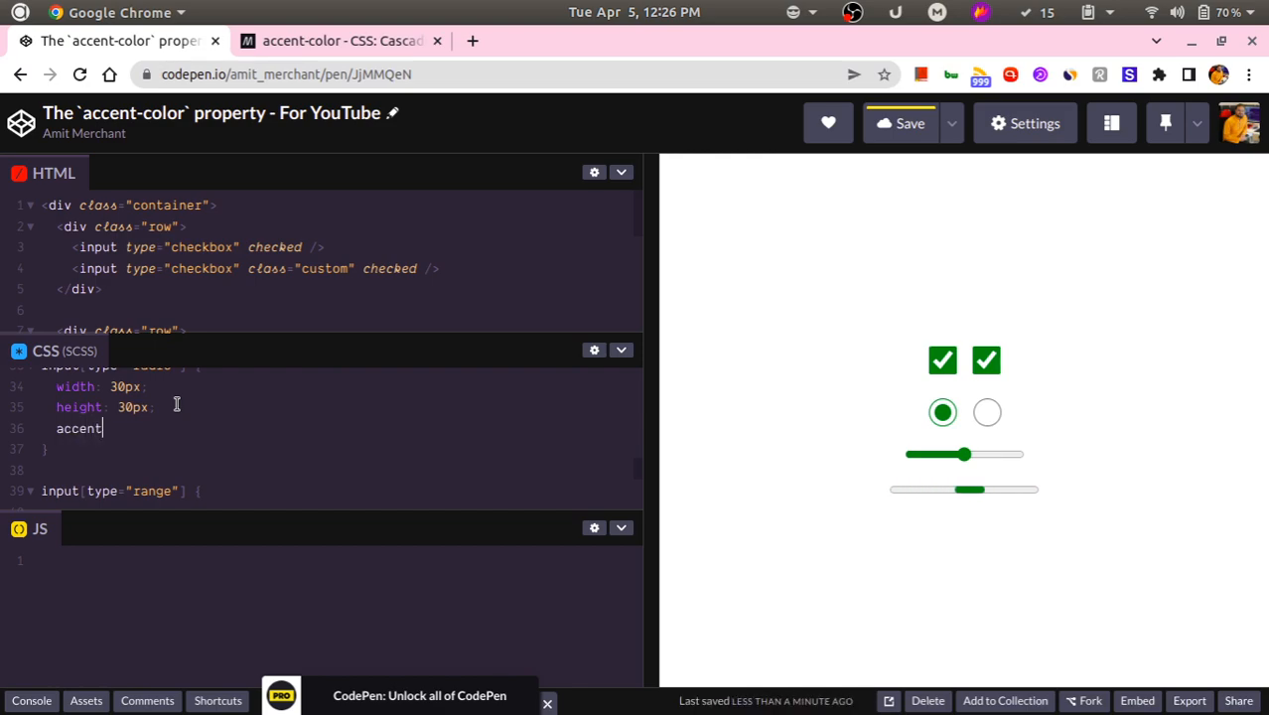
type("-color:")
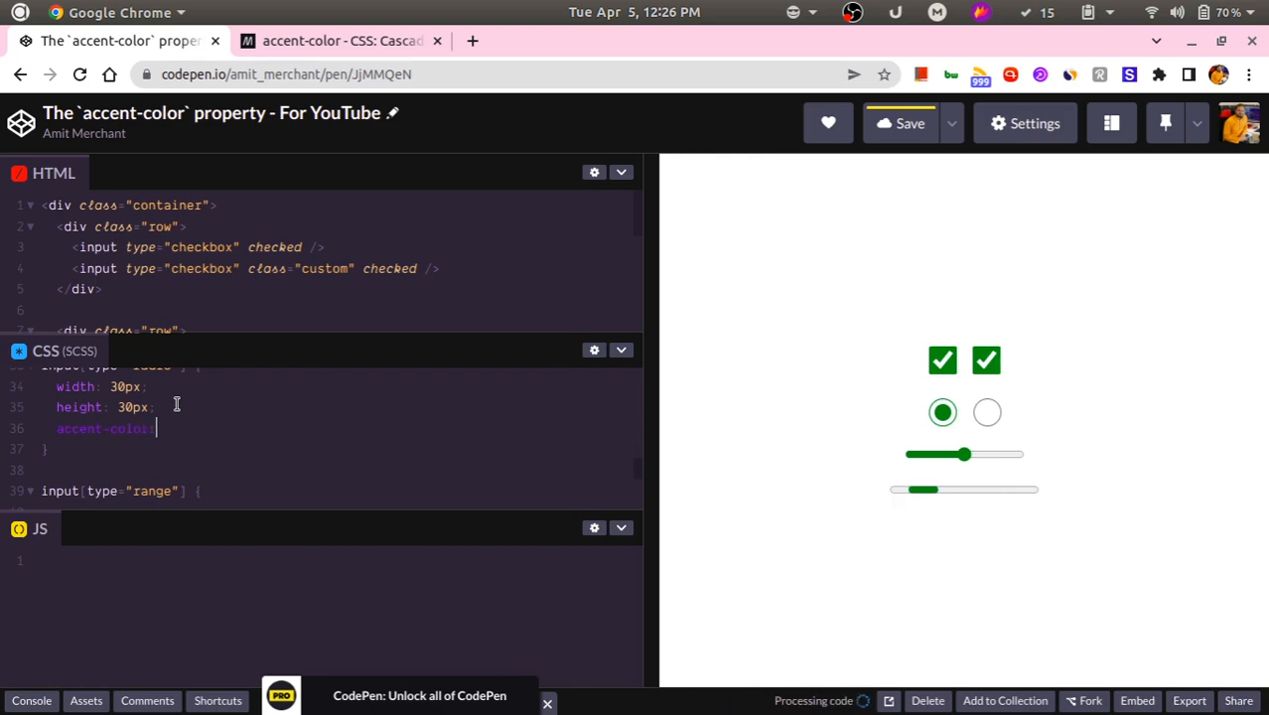
type("auto;")
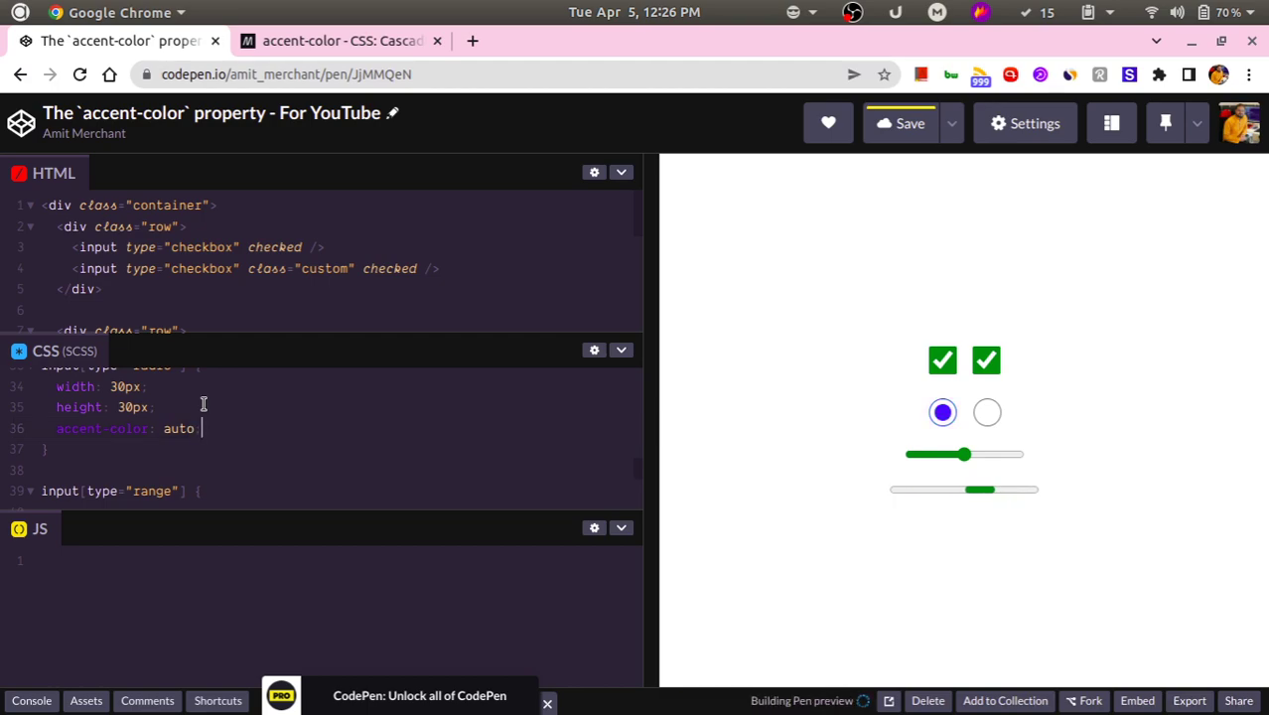
left_click(985, 413)
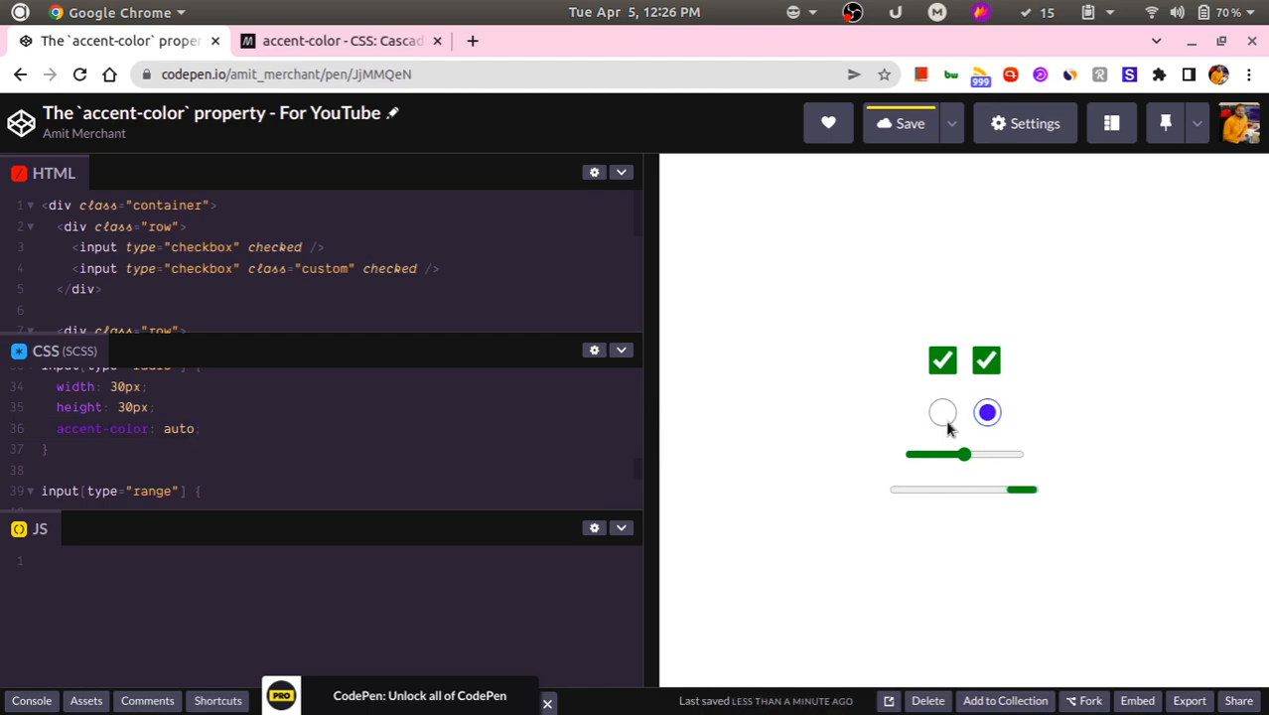
left_click(939, 411)
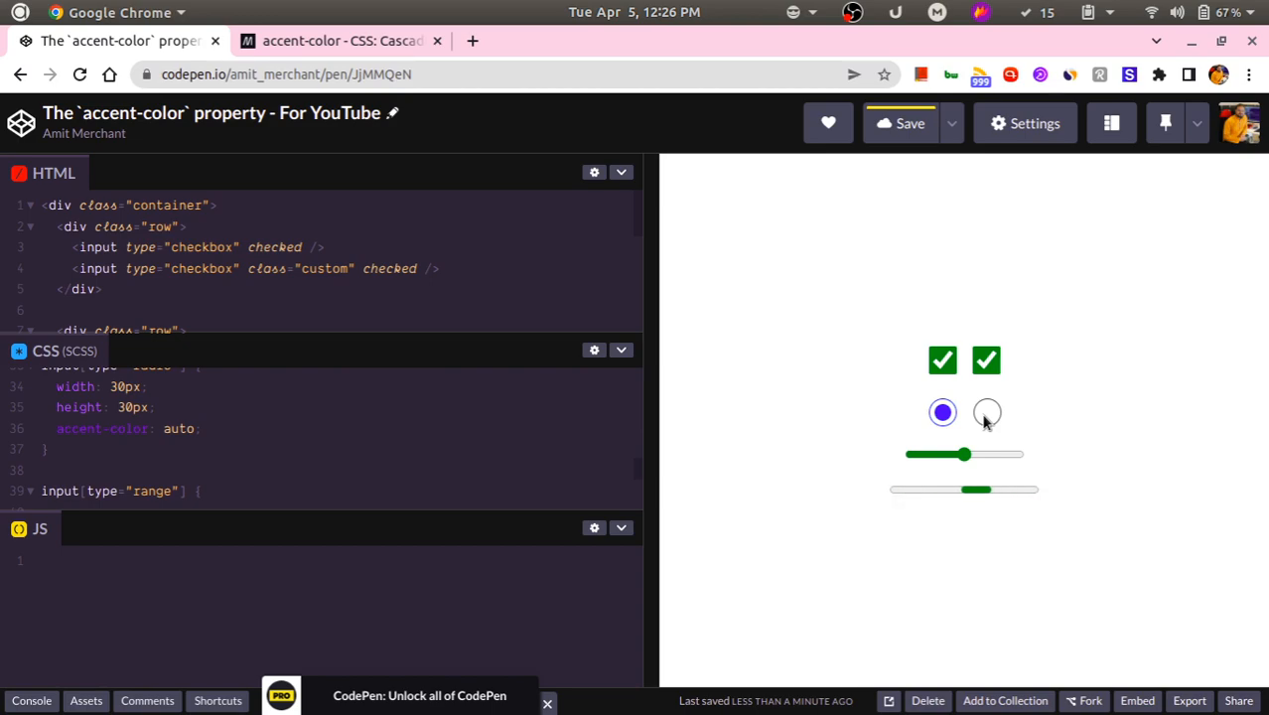
Drag the range slider to check it stays green, then move into the range rule
left_click_drag(977, 489, 1028, 489)
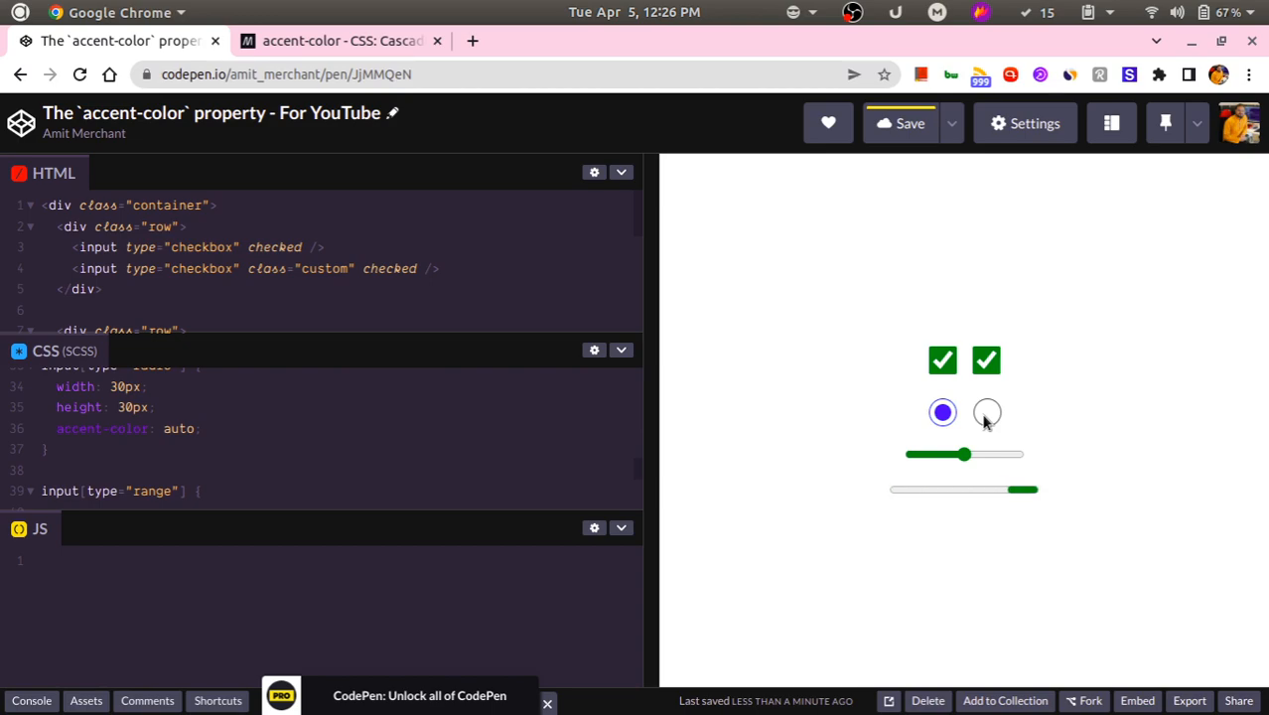
left_click_drag(1029, 488, 977, 488)
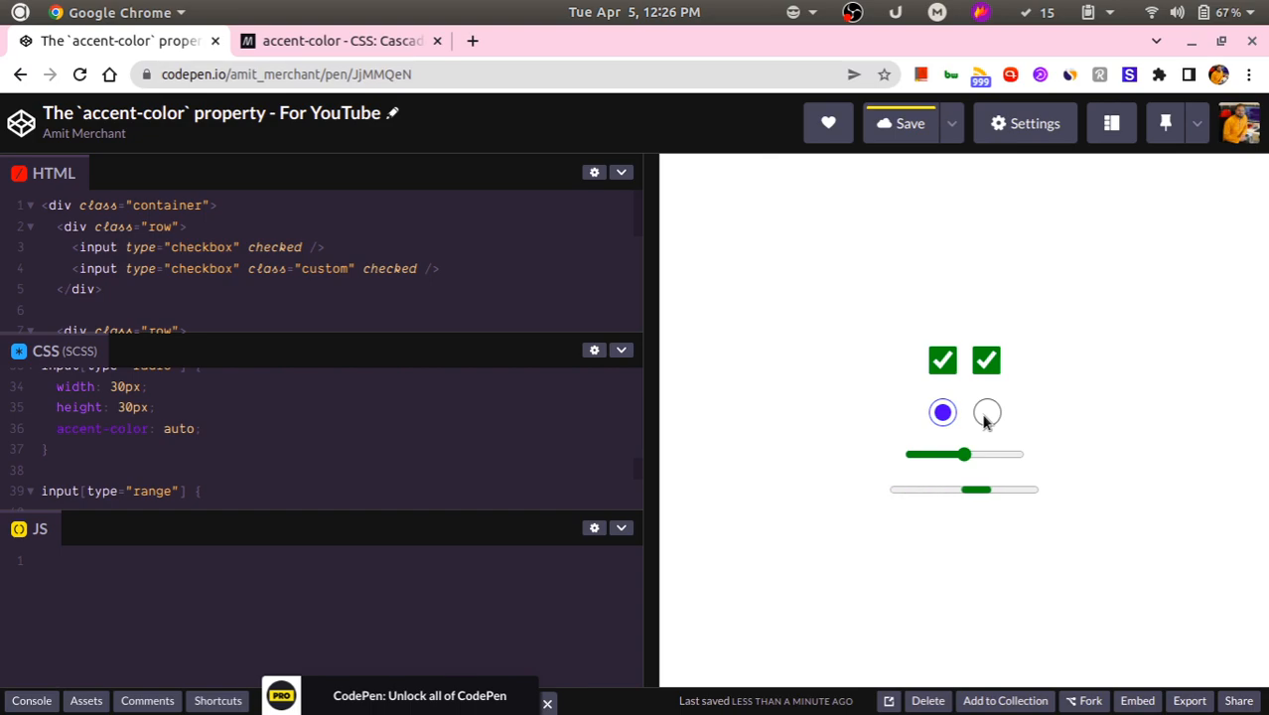
left_click_drag(976, 488, 929, 488)
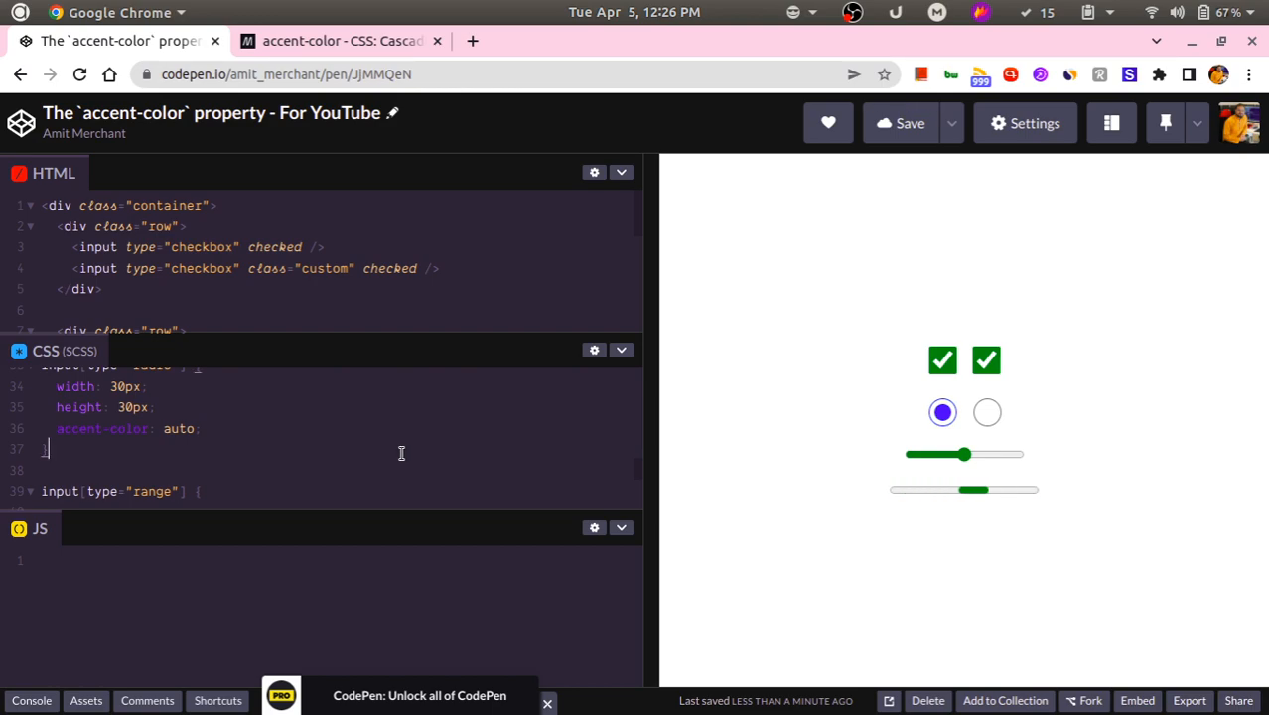
left_click_drag(975, 488, 1022, 489)
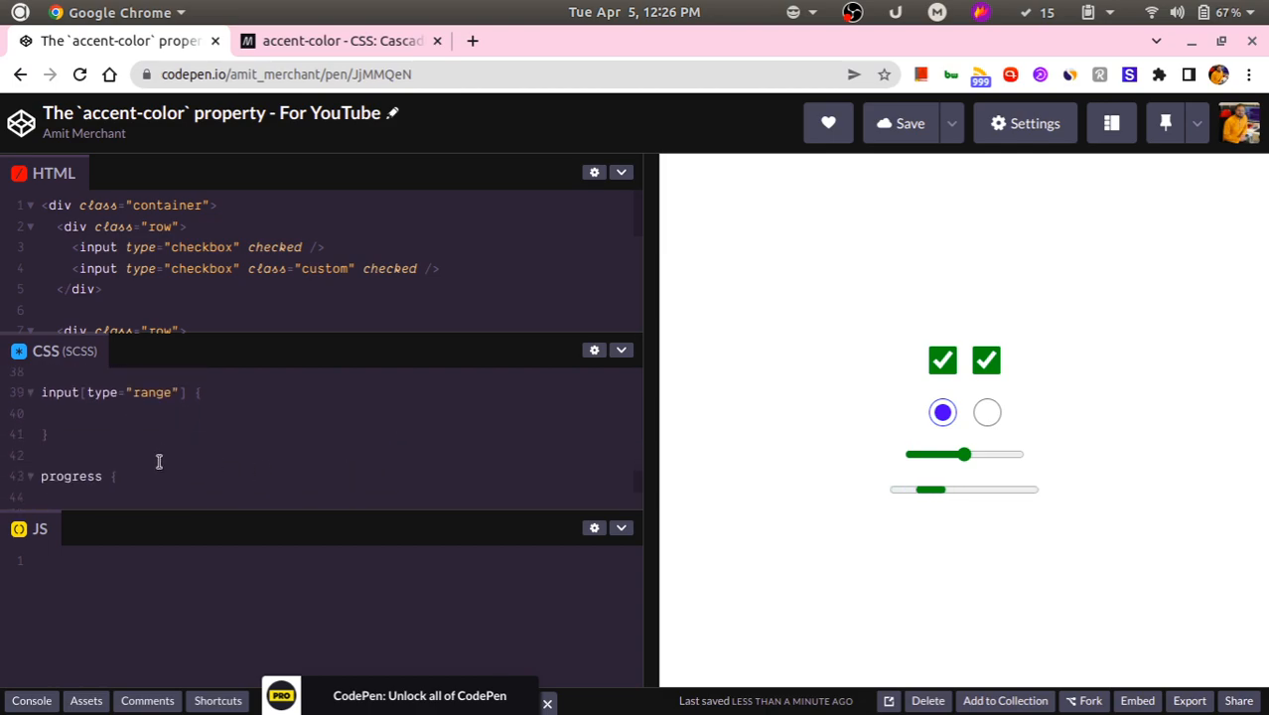
left_click(119, 413)
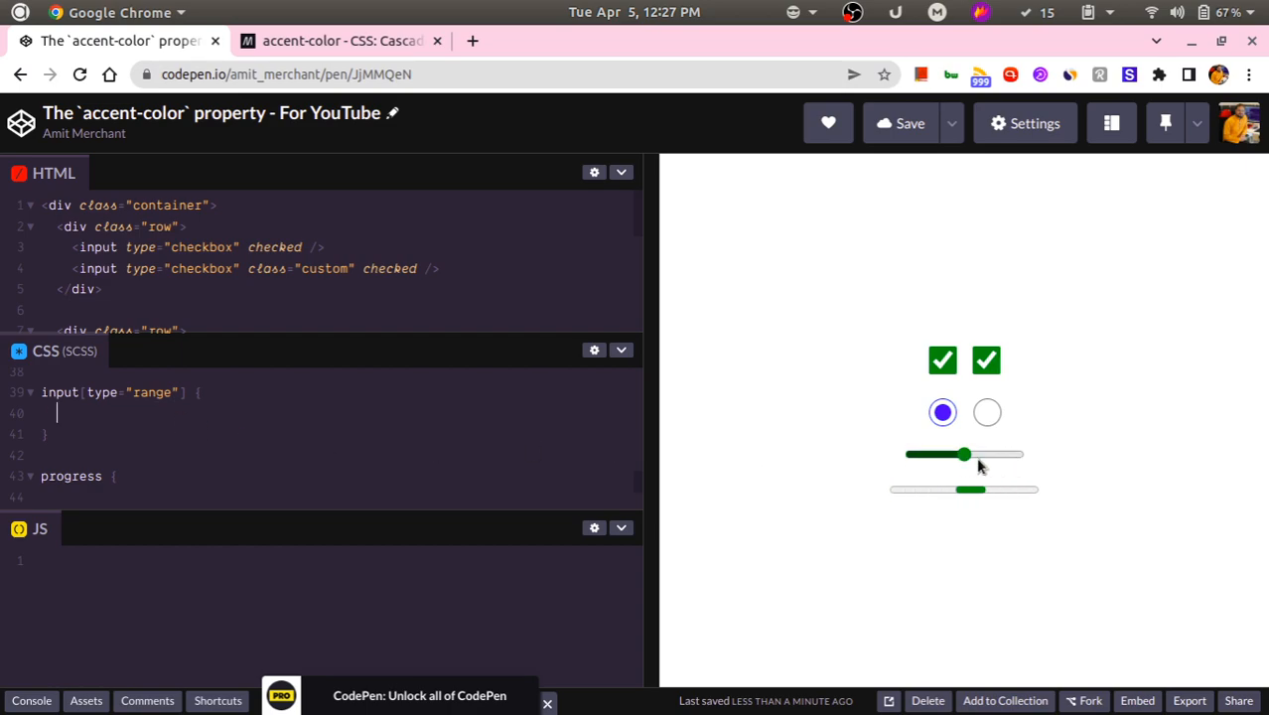
Give the input[type="range"] rule accent-color: hotpink and drag the slider to check it
type("a")
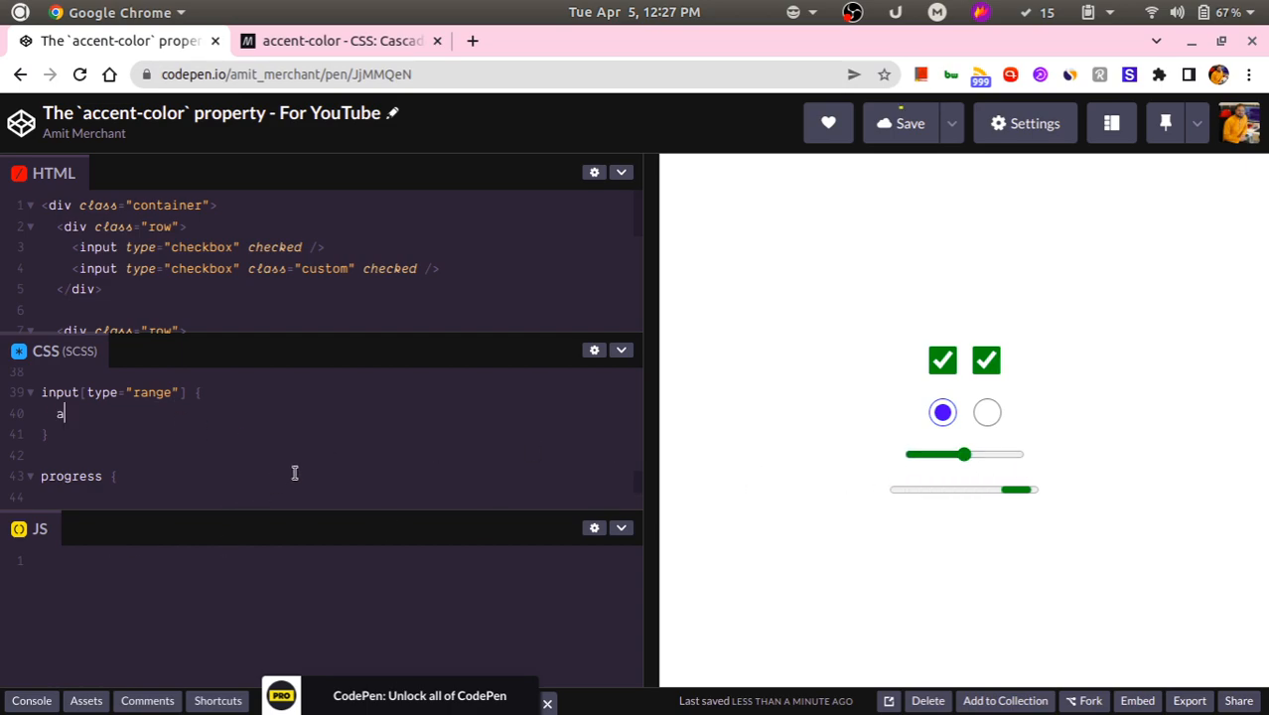
type("ccent-colo")
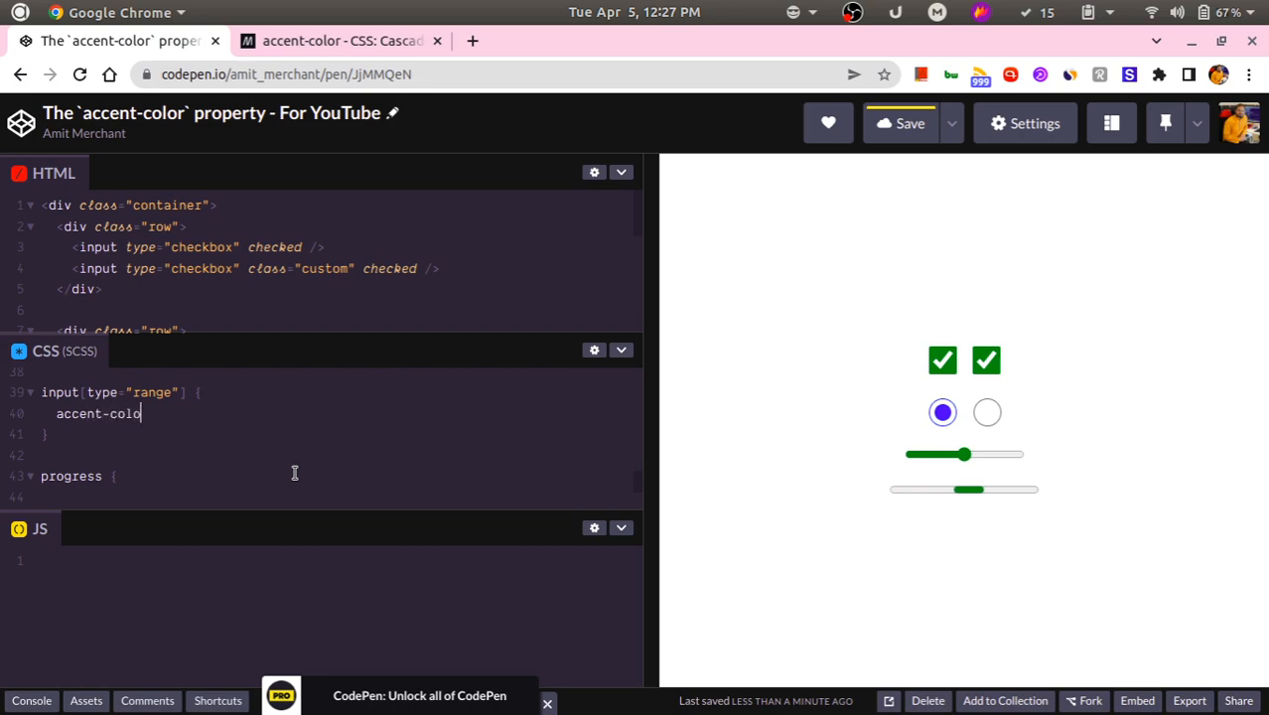
type("r:")
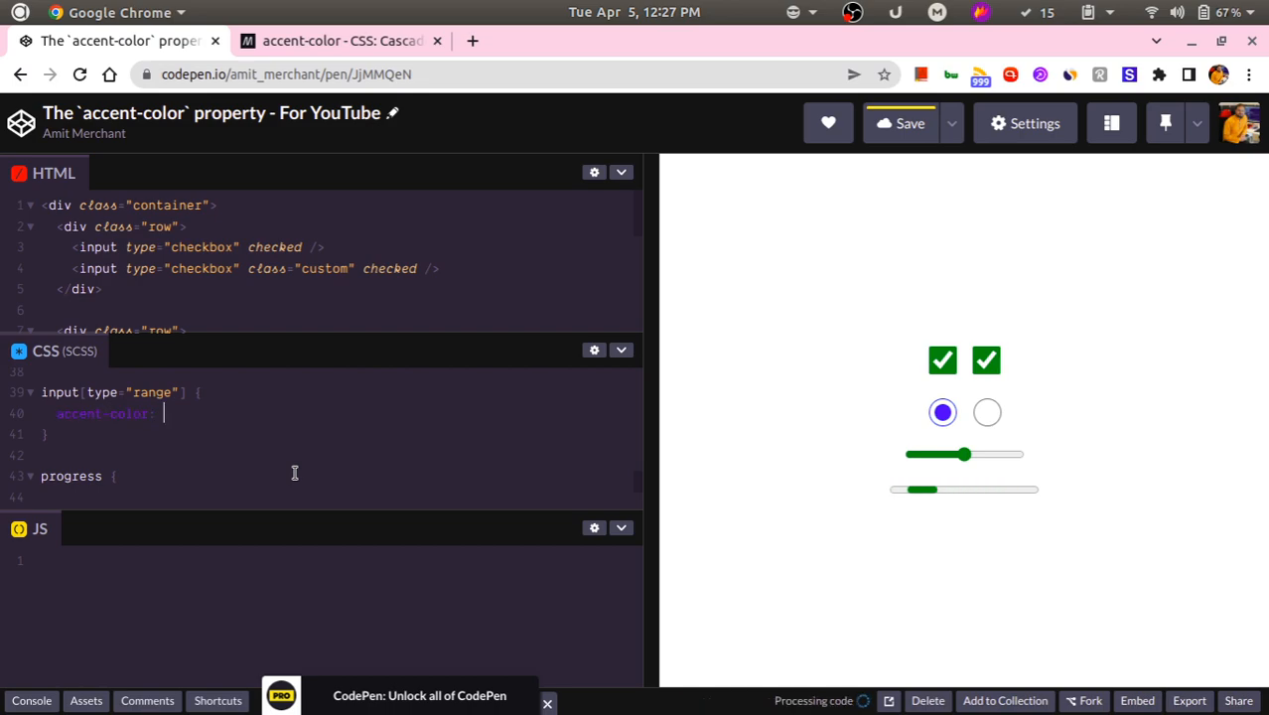
type("hotpink;")
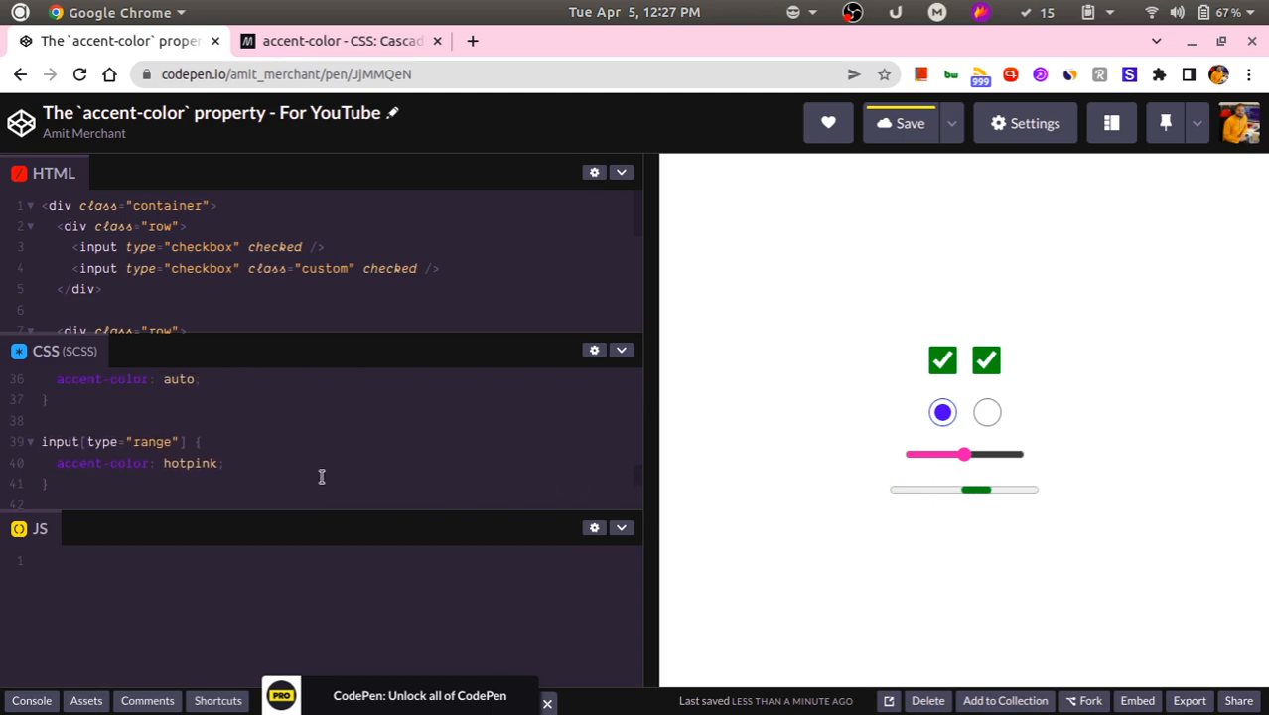
left_click_drag(977, 489, 1032, 488)
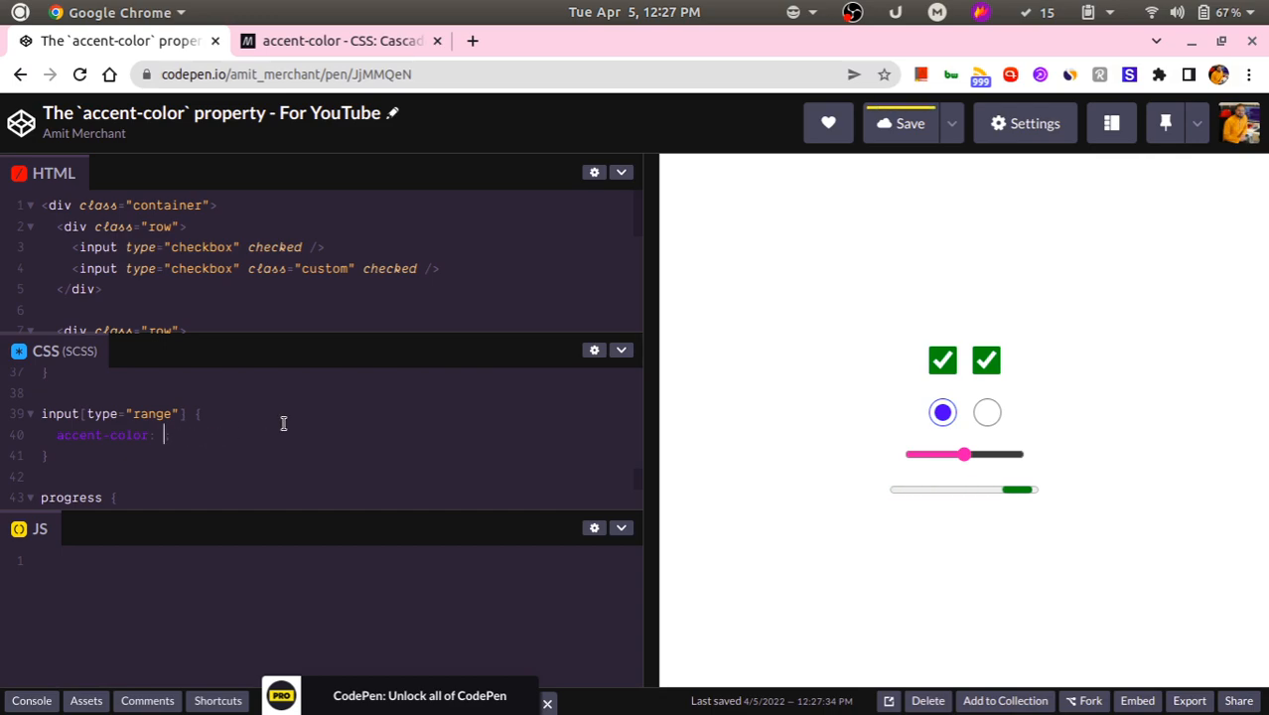
Replace the range slider's accent value with lightgreen, then with green, and verify on the slider
type("lightgr")
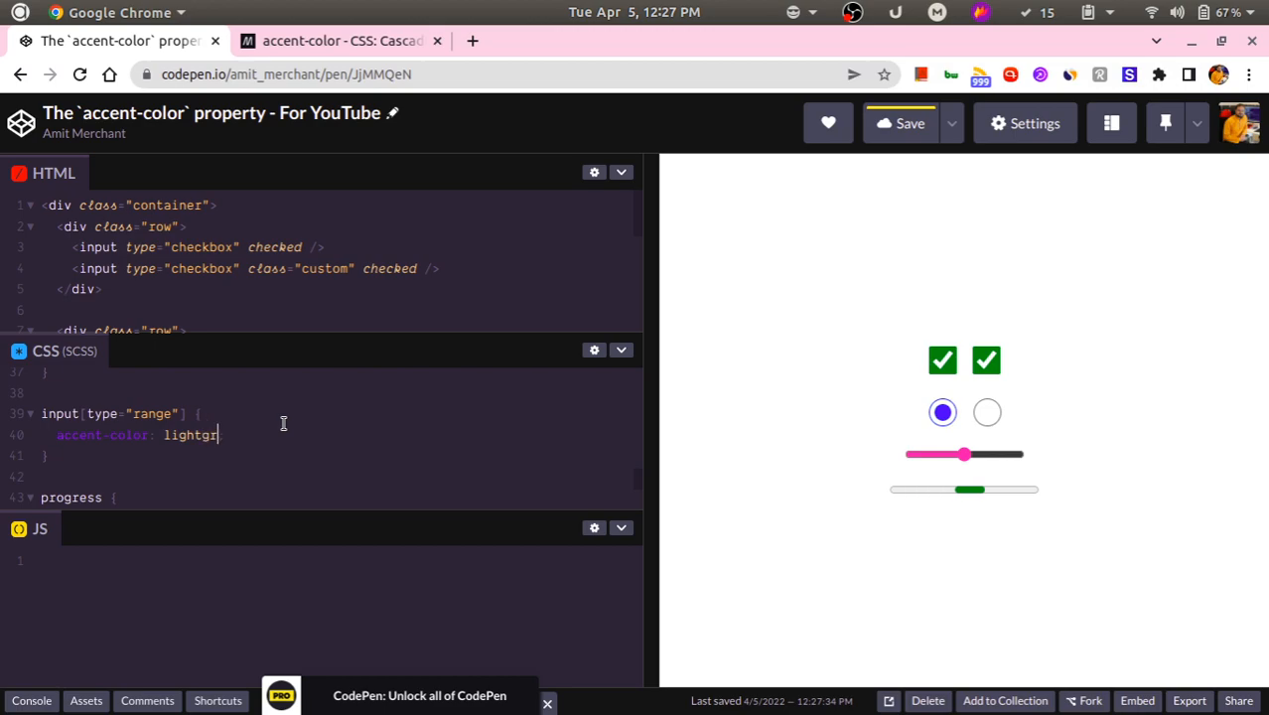
type("een;")
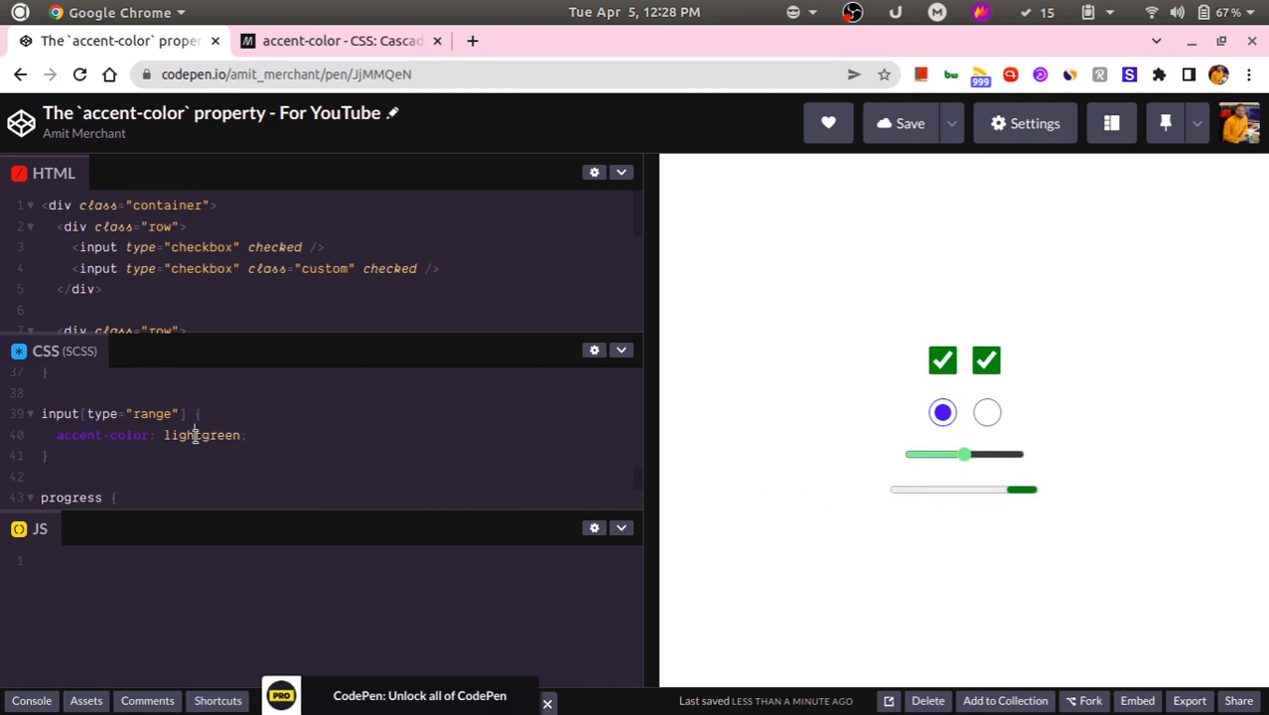
double_click(201, 435)
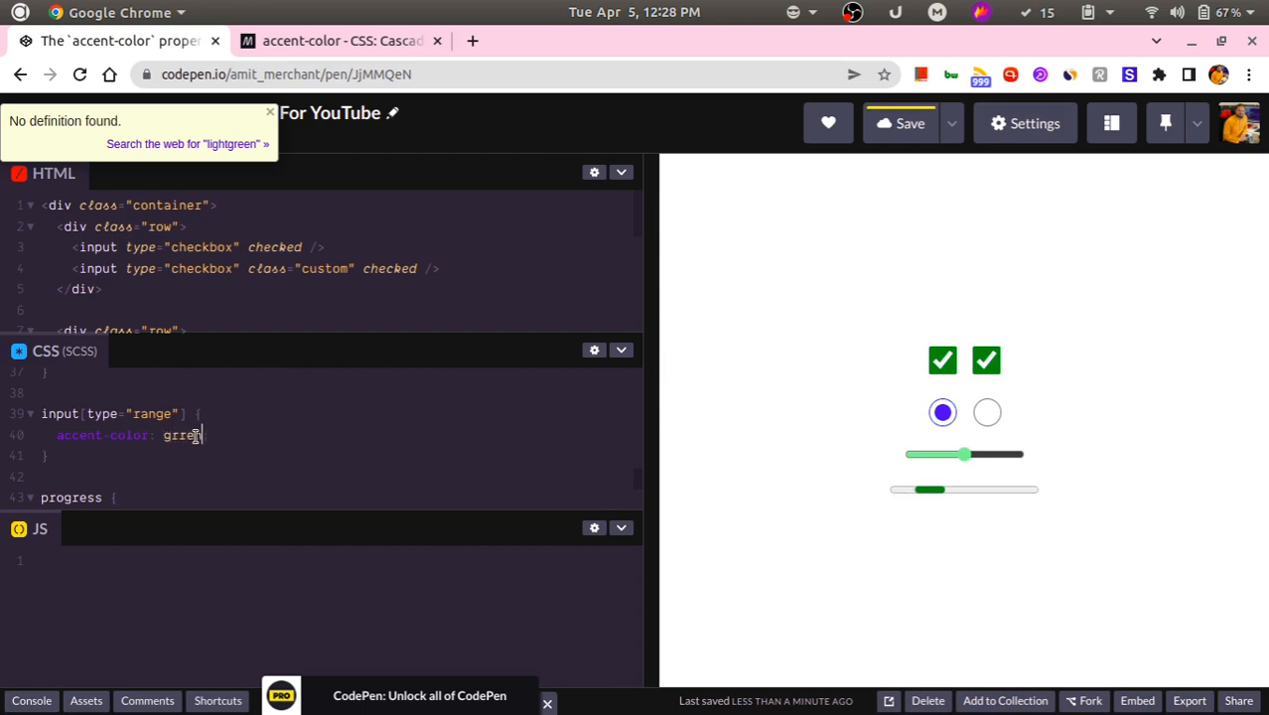
key("Backspace")
type("en;")
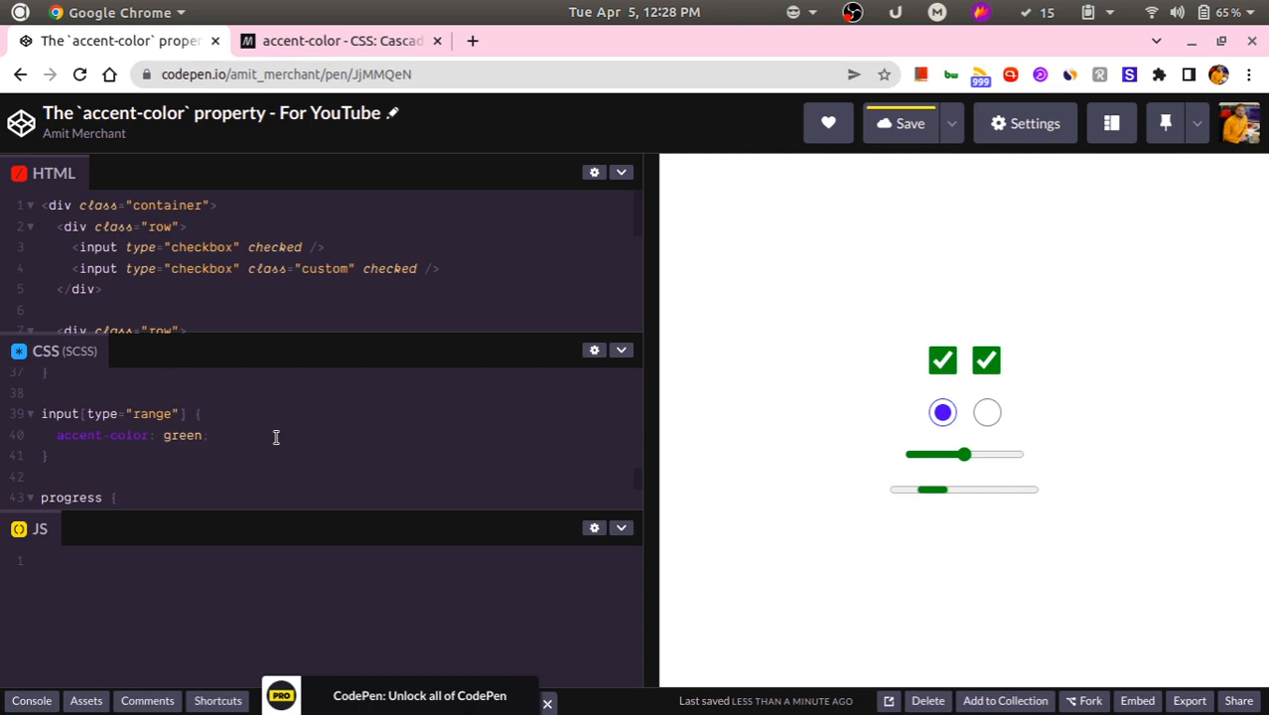
left_click_drag(933, 488, 982, 489)
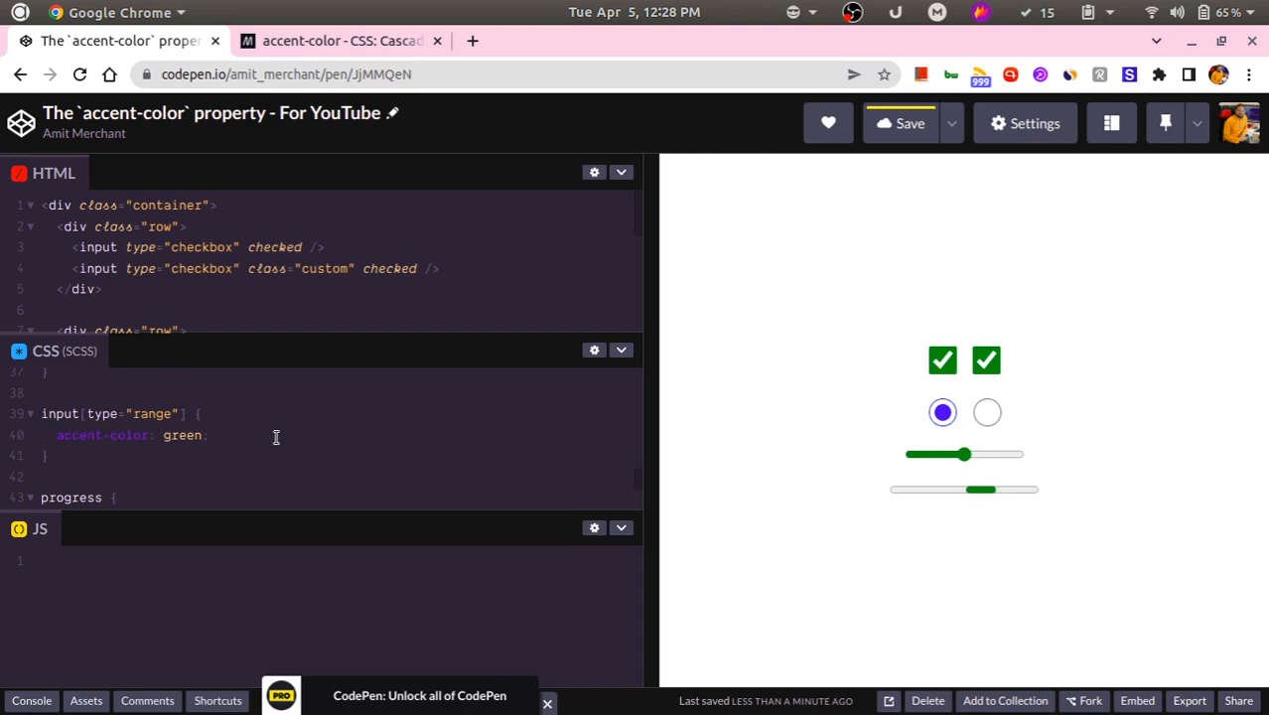